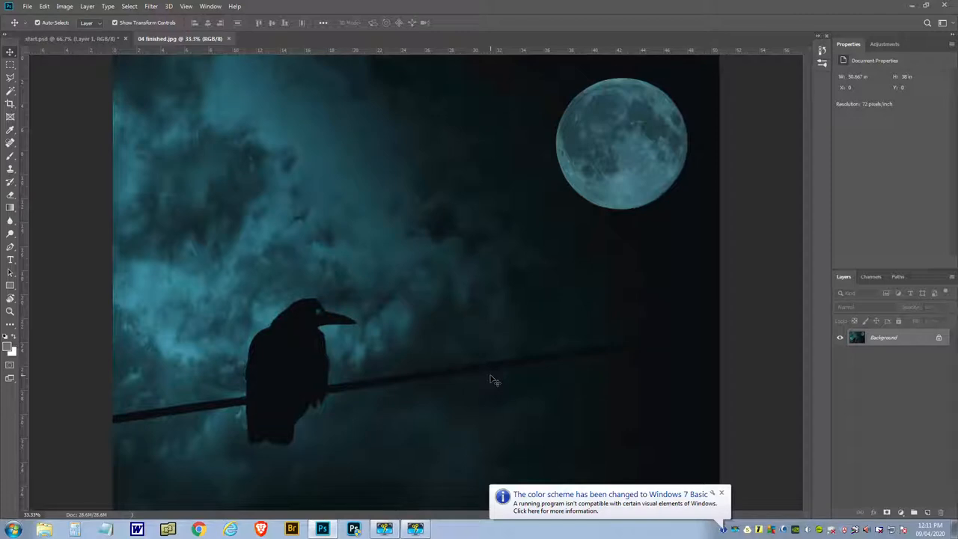
mouse_move(373, 224)
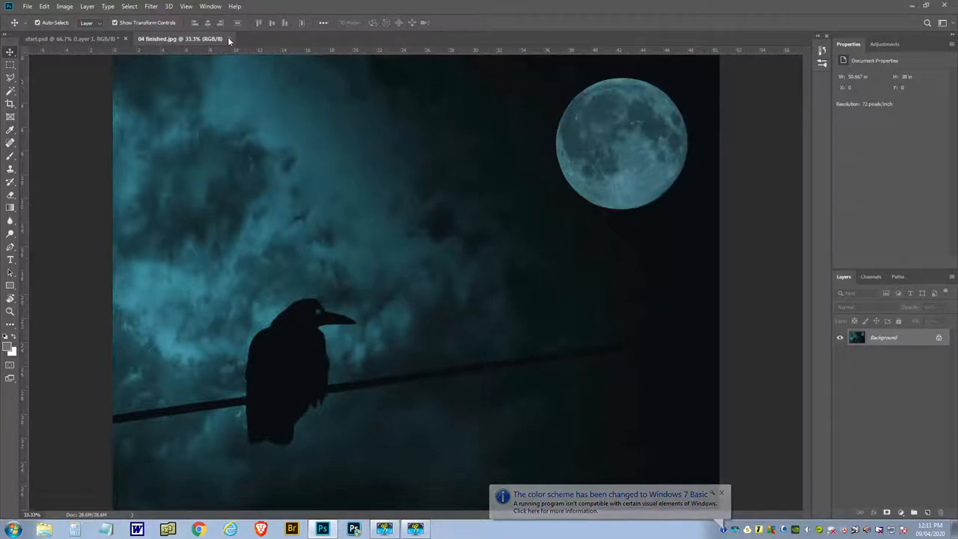
Close the finished raven-and-moon reference image, leaving the blank start.psd document.
click(62, 38)
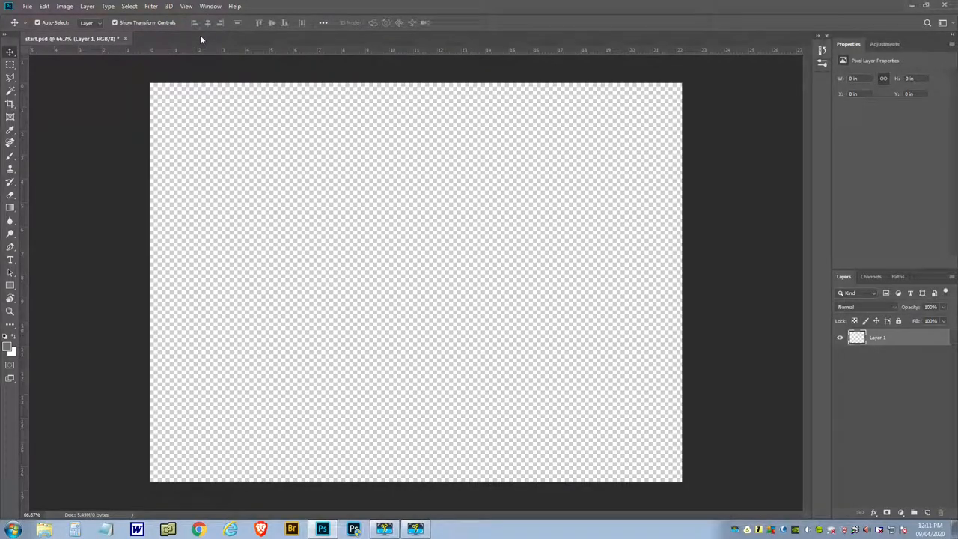
Open 01 Stormy clouds.jpg, bring it into start.psd as a layer, and close its window.
click(26, 6)
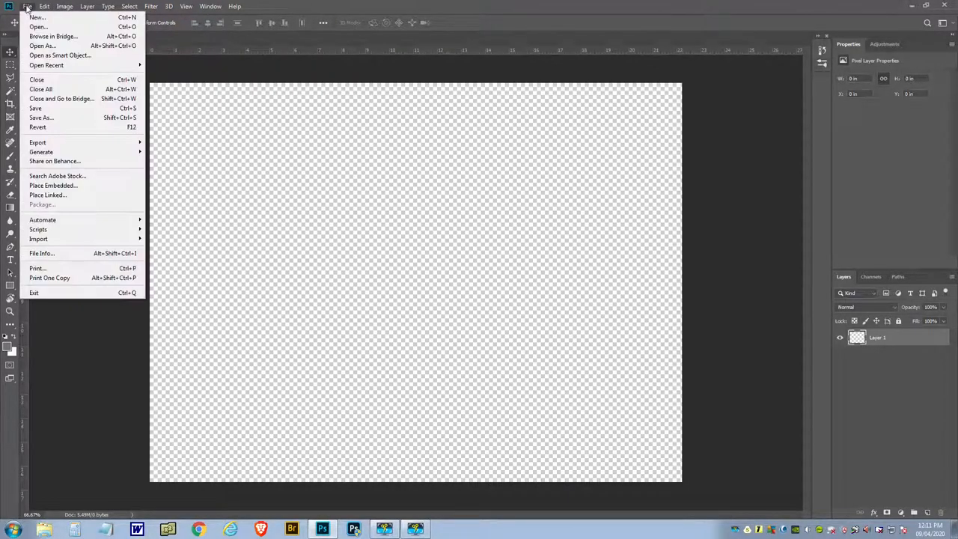
click(35, 28)
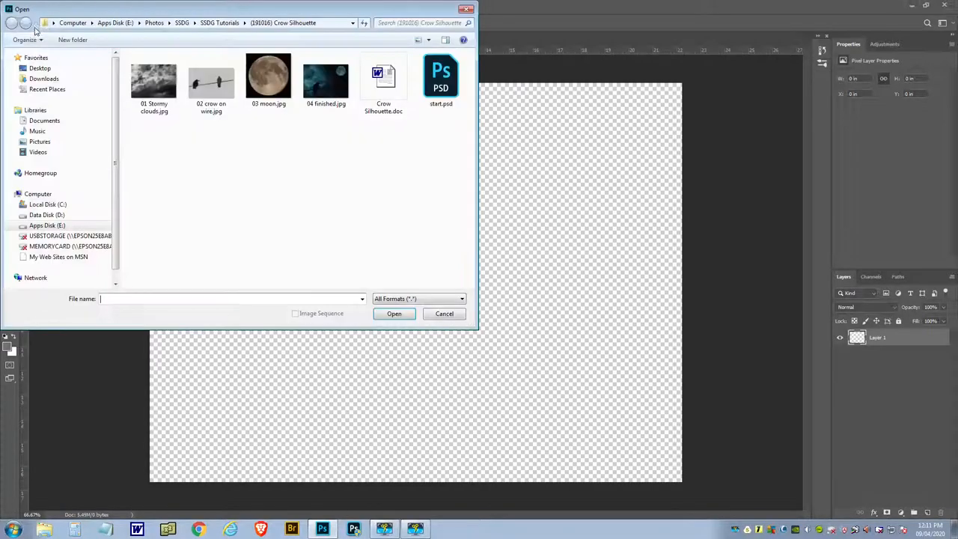
double_click(153, 73)
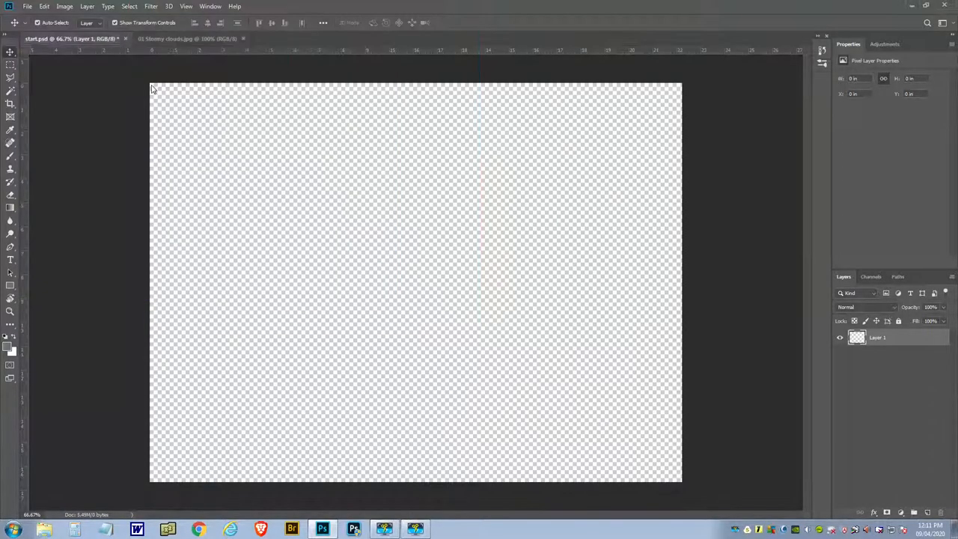
click(172, 38)
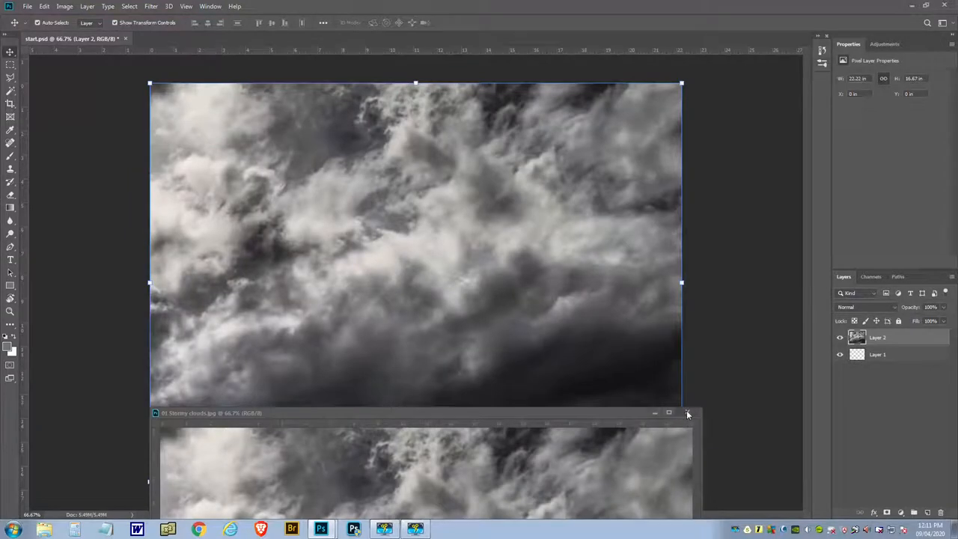
click(685, 413)
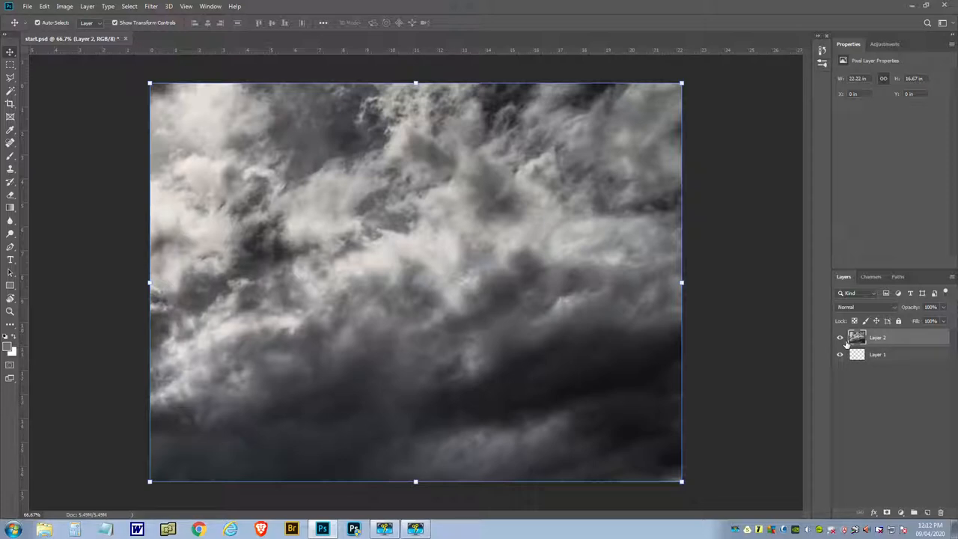
mouse_move(839, 354)
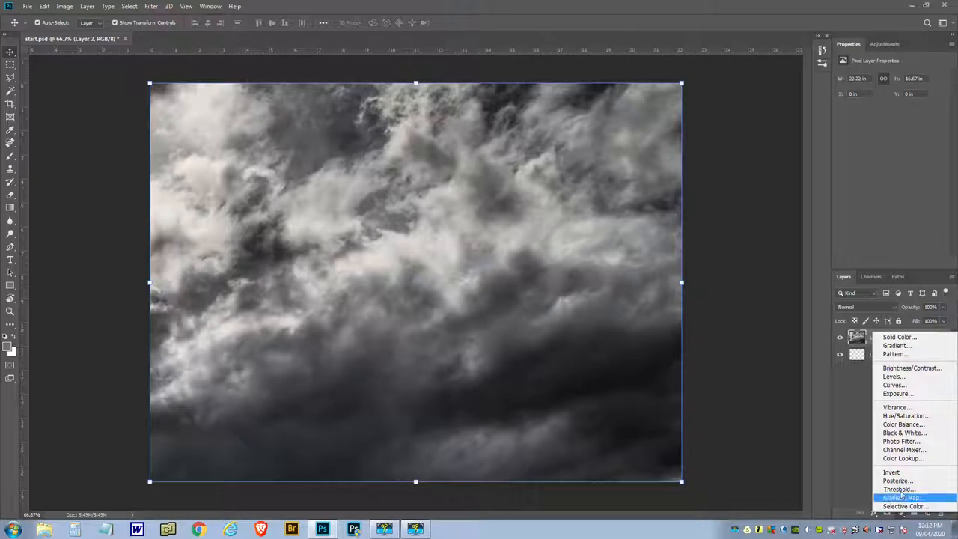
mouse_move(903, 424)
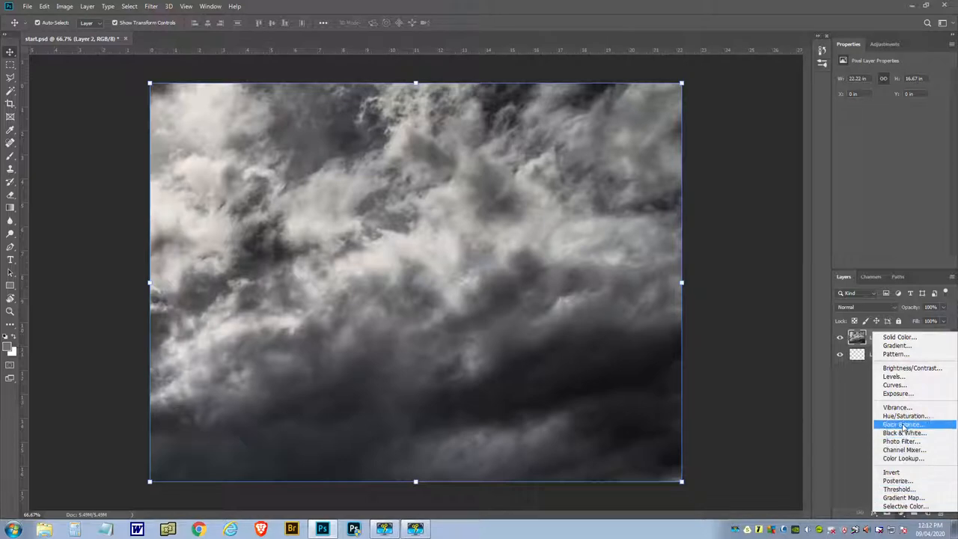
Add a Color Balance adjustment with midtones at cyan -71 and blue +74.
click(895, 422)
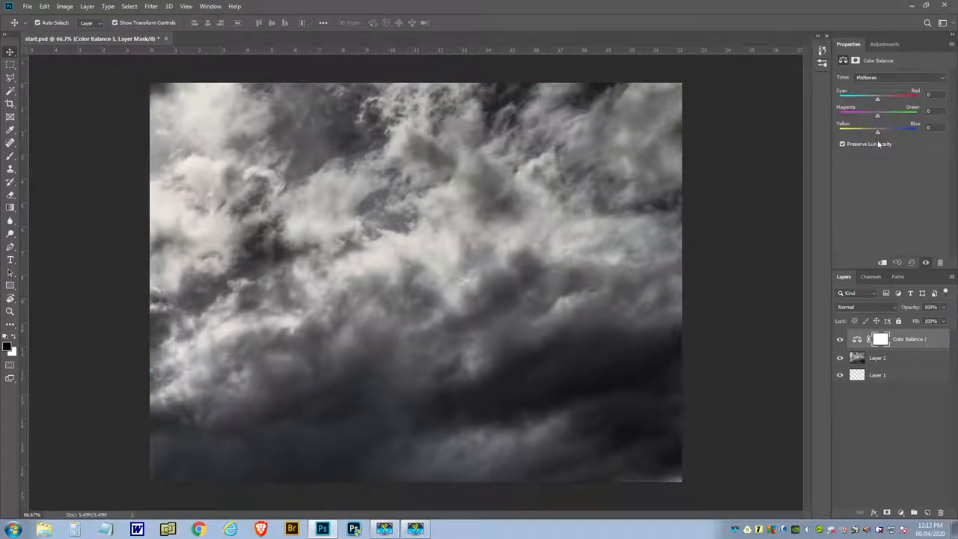
drag(877, 128, 905, 129)
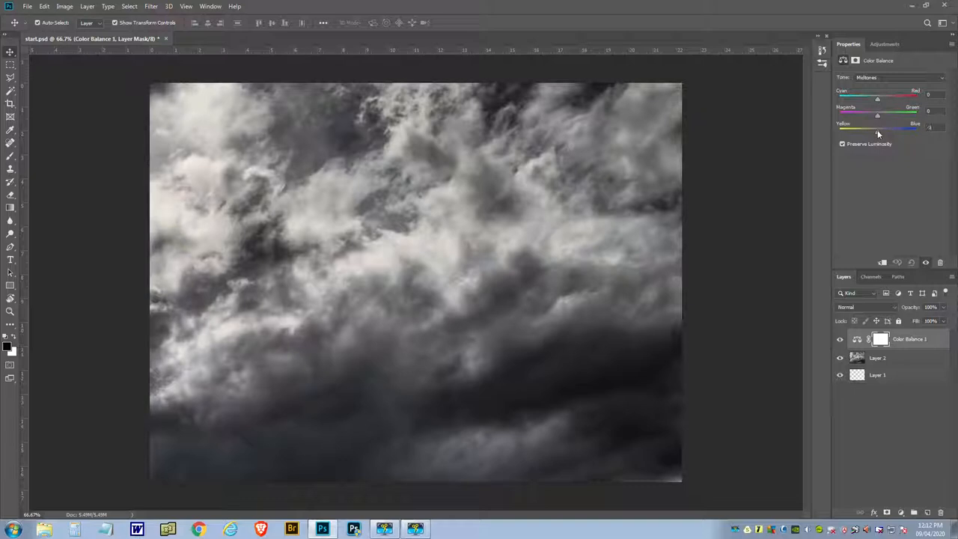
drag(876, 127, 906, 127)
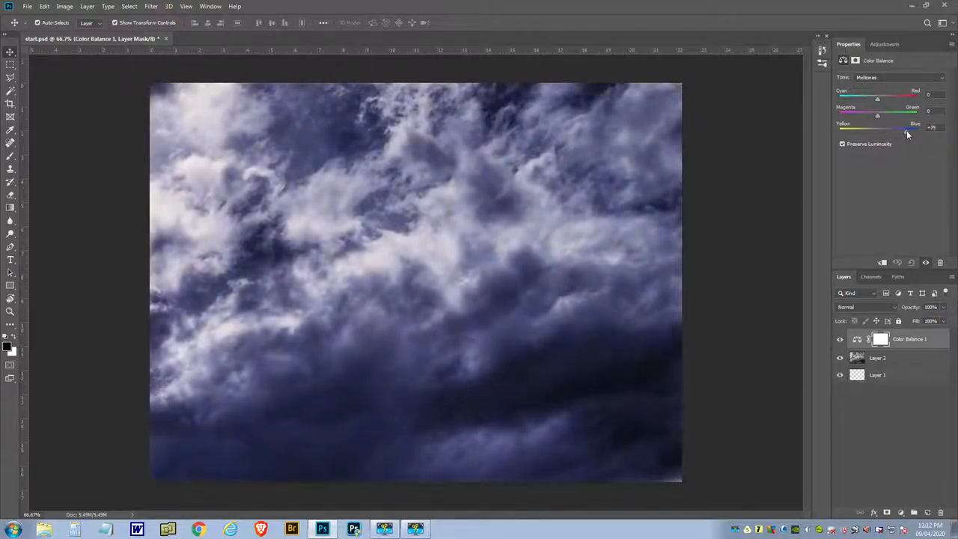
drag(890, 127, 905, 127)
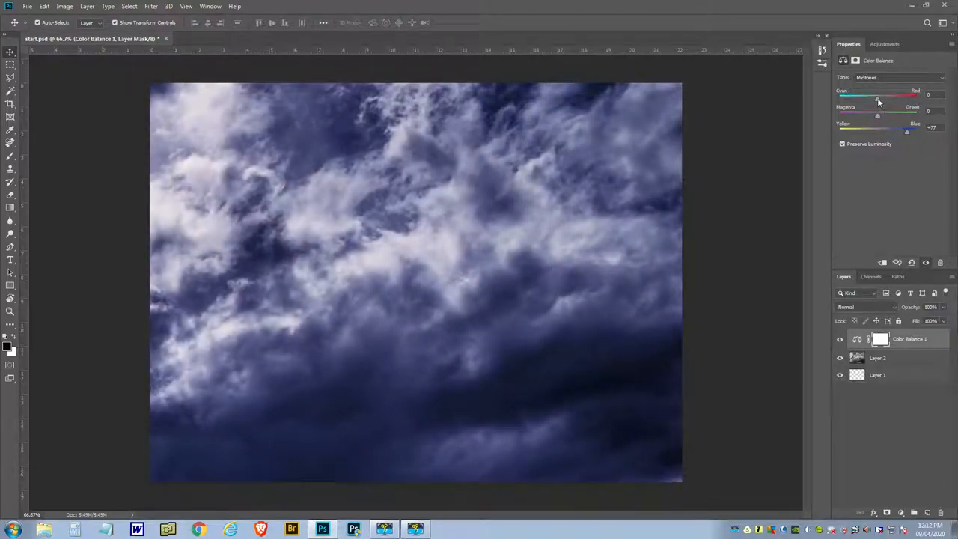
drag(875, 95, 851, 95)
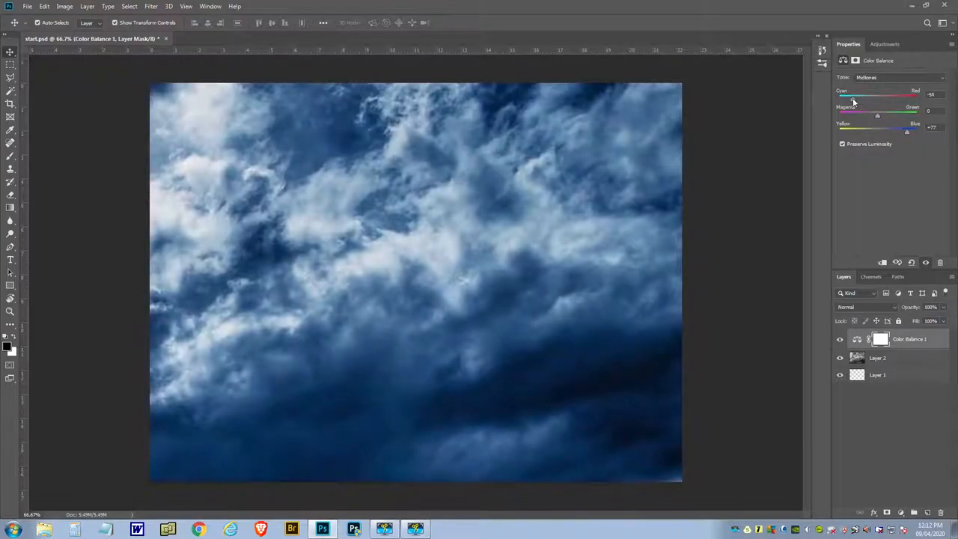
drag(853, 93, 846, 94)
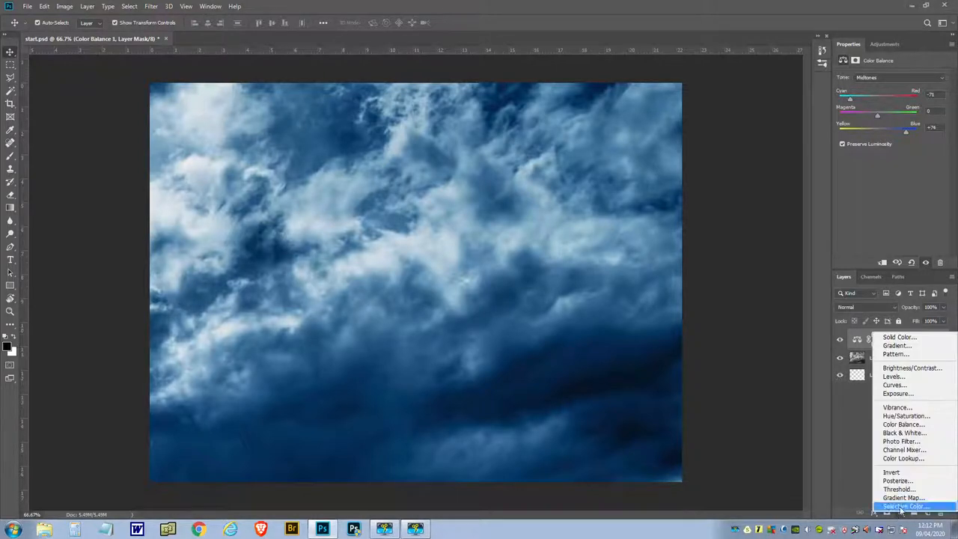
mouse_move(904, 415)
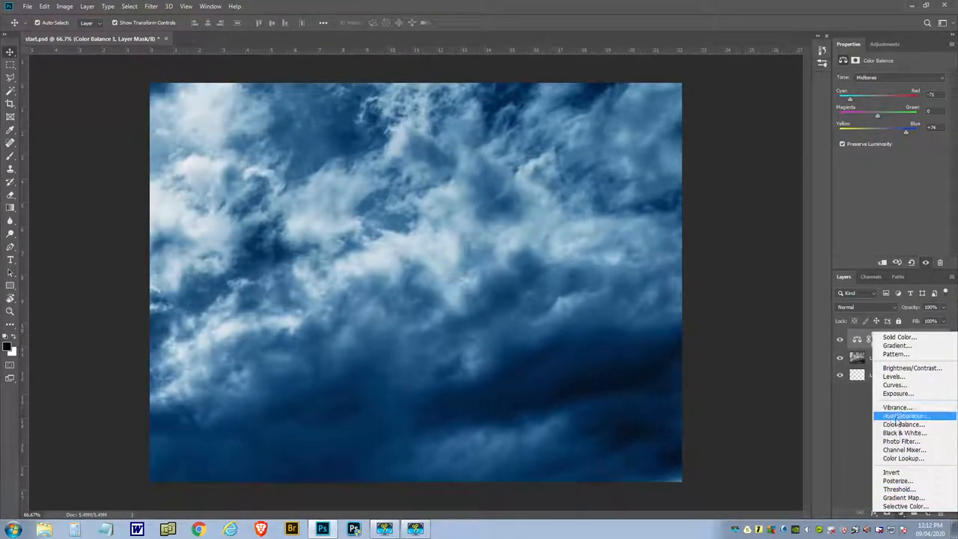
Add a Hue/Saturation adjustment lowering the clouds' lightness to -50.
click(901, 416)
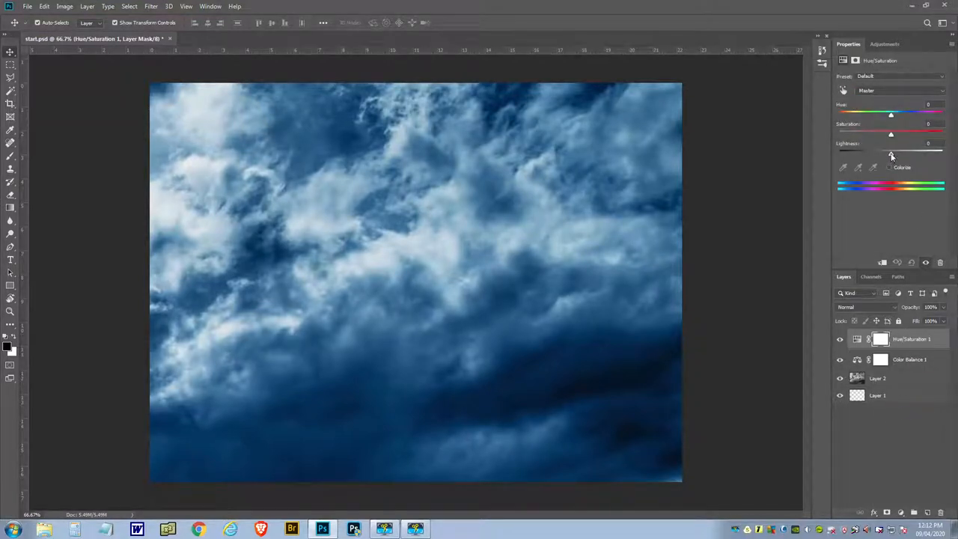
drag(891, 153, 881, 153)
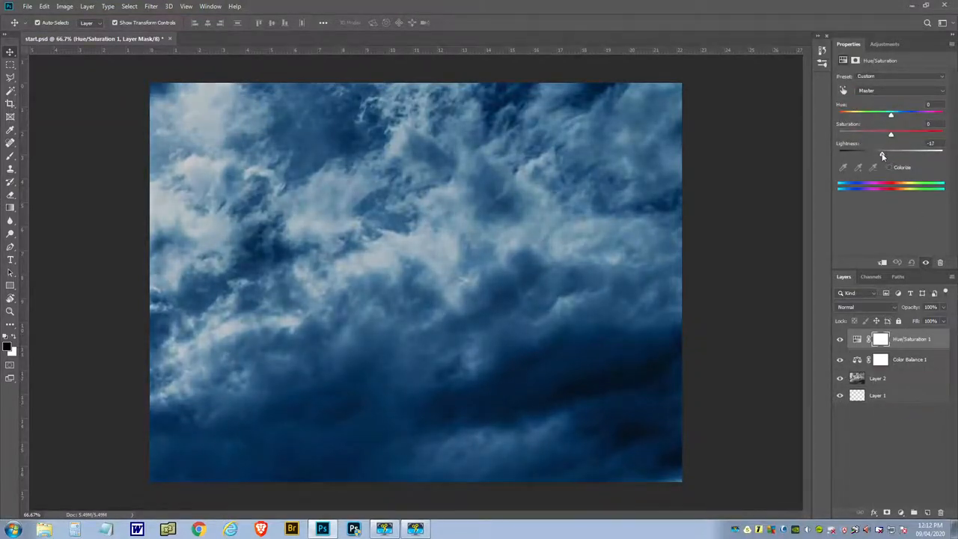
drag(890, 153, 872, 153)
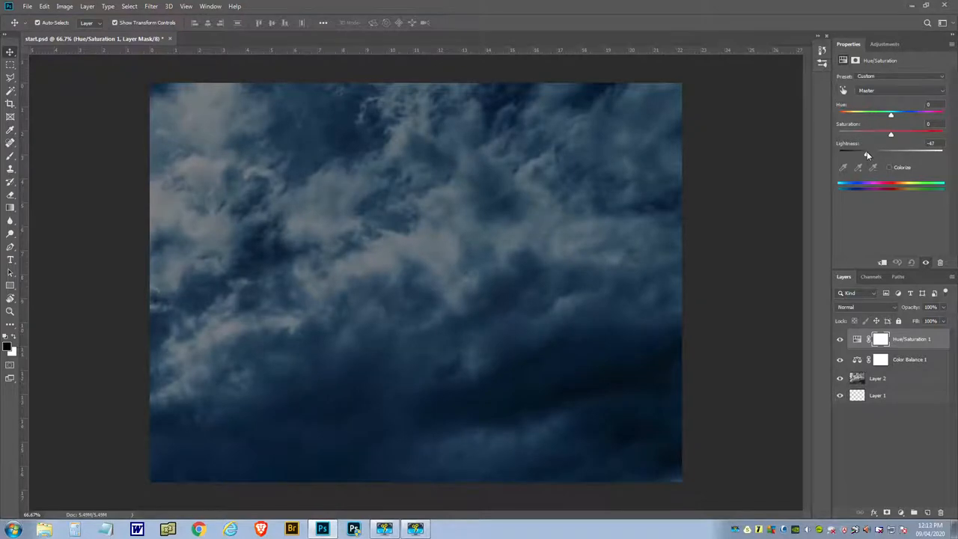
drag(891, 153, 865, 153)
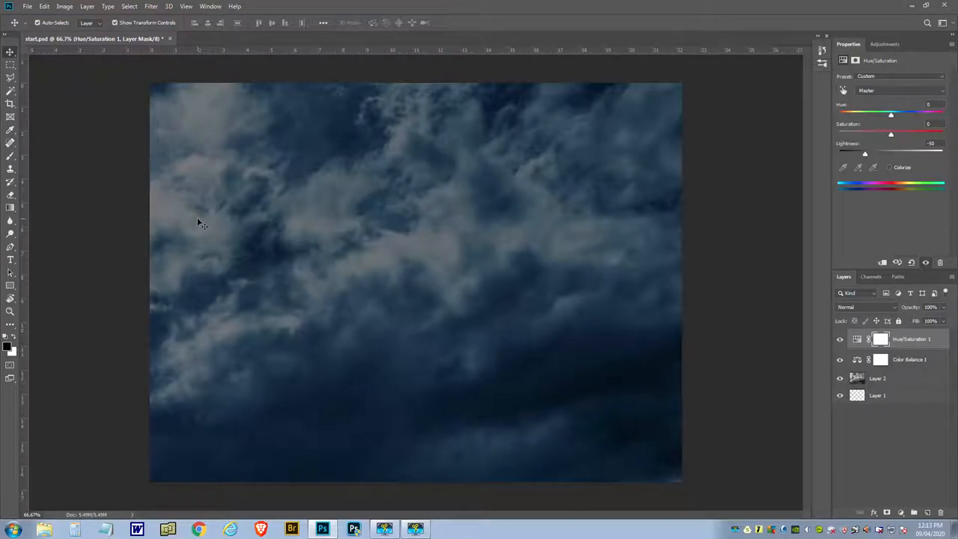
click(14, 7)
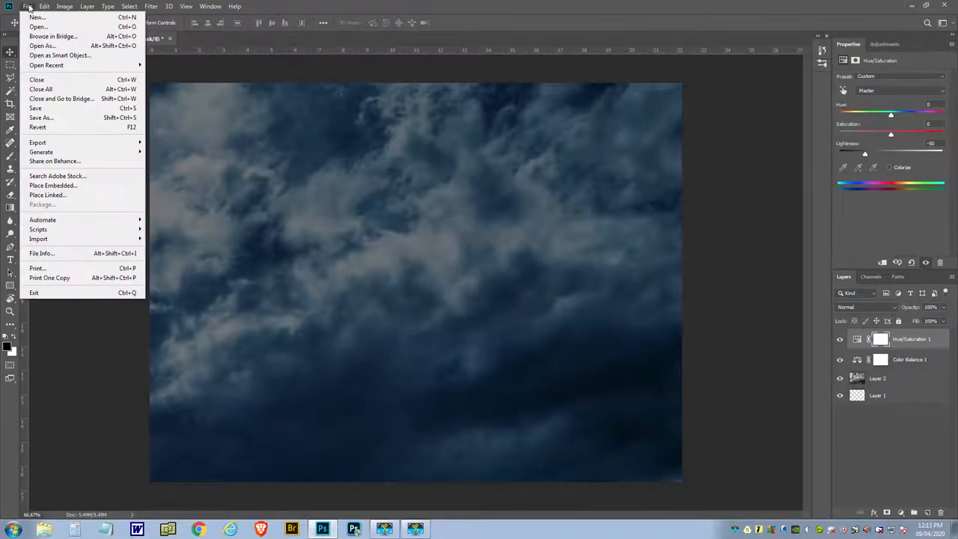
Open 02 crow on wire.jpg, select its sky, and invert to the birds and wire.
click(35, 37)
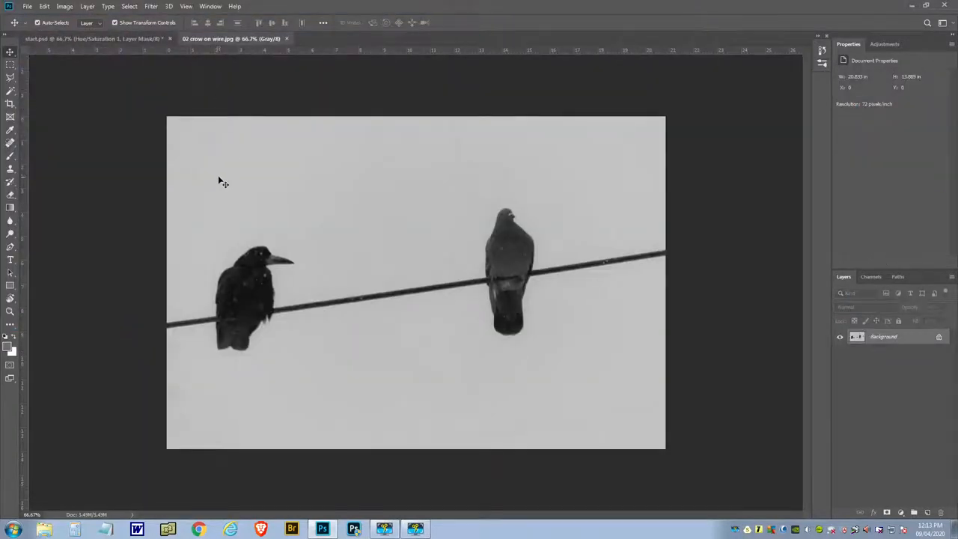
mouse_move(211, 175)
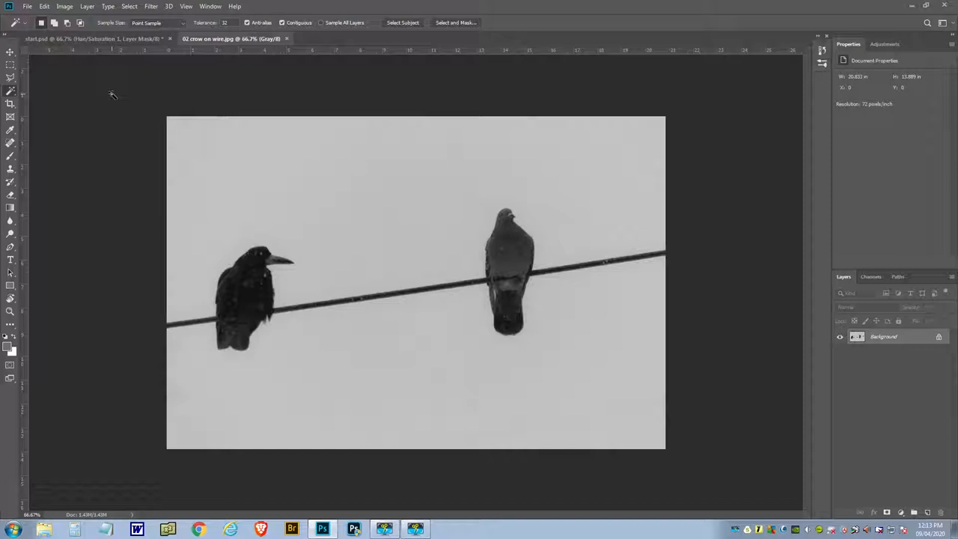
mouse_move(307, 167)
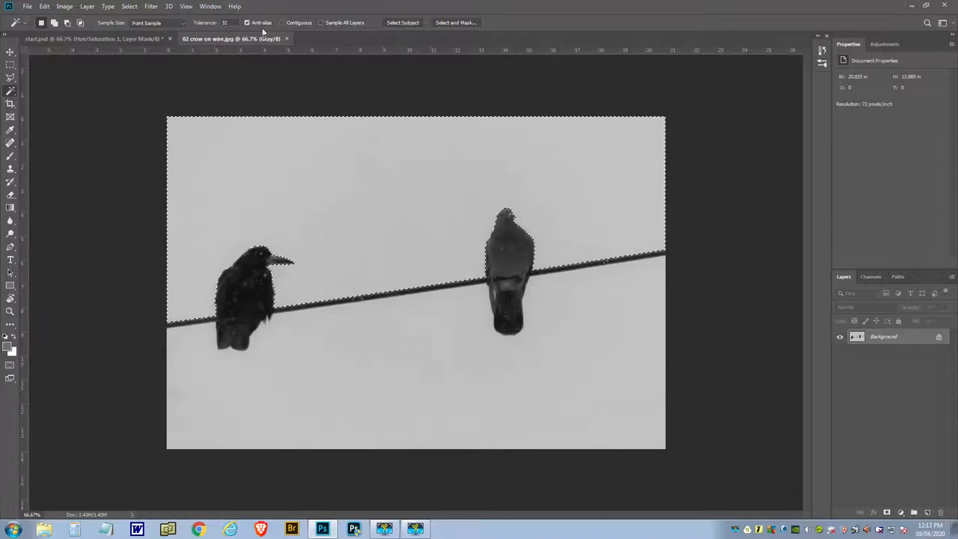
click(133, 7)
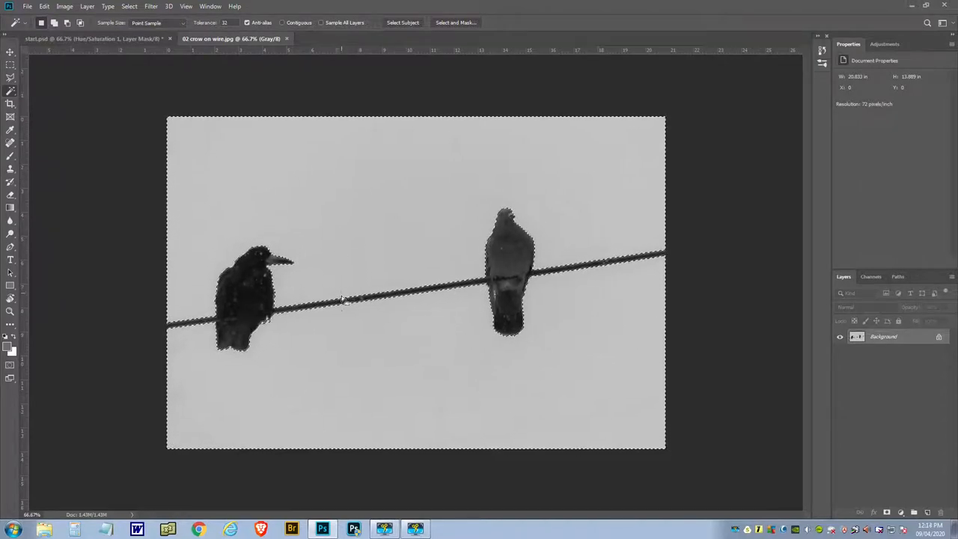
mouse_move(363, 328)
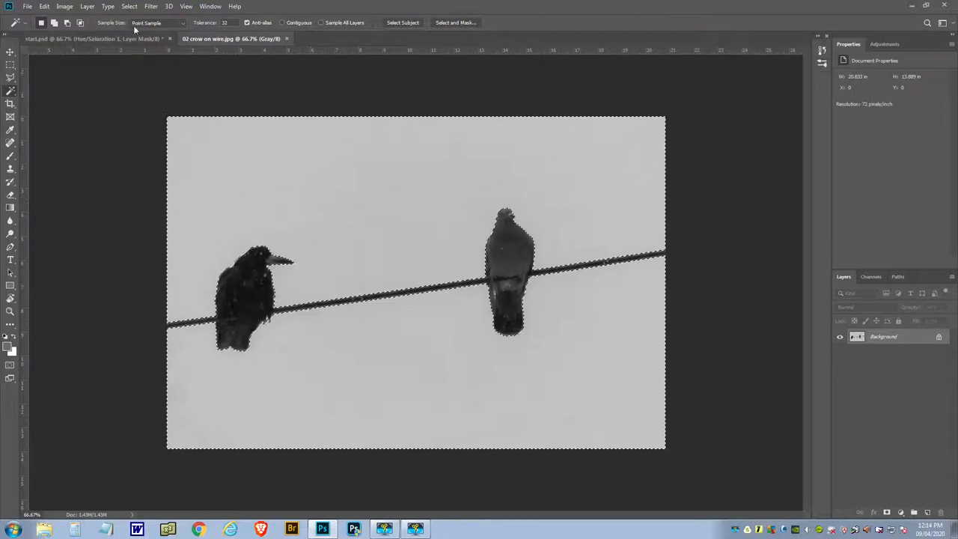
click(116, 7)
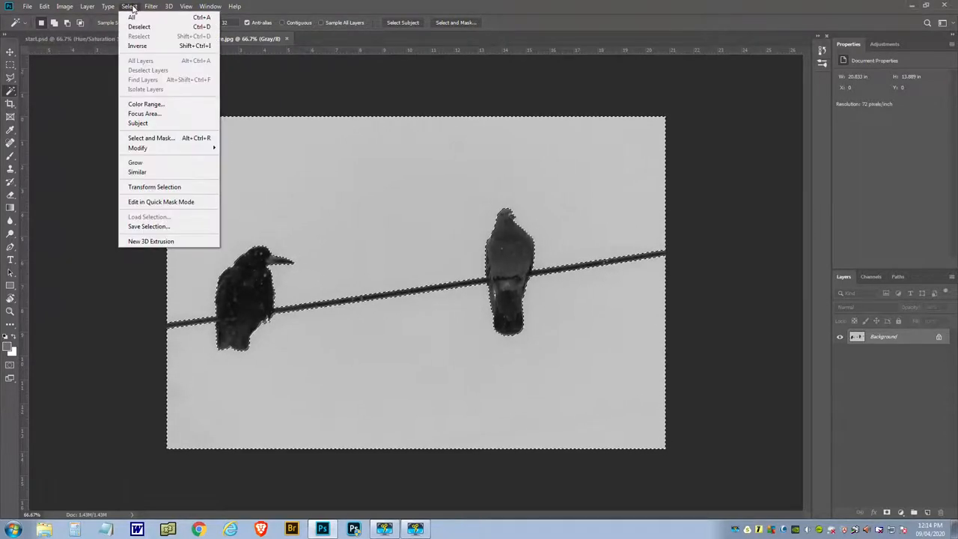
mouse_move(141, 54)
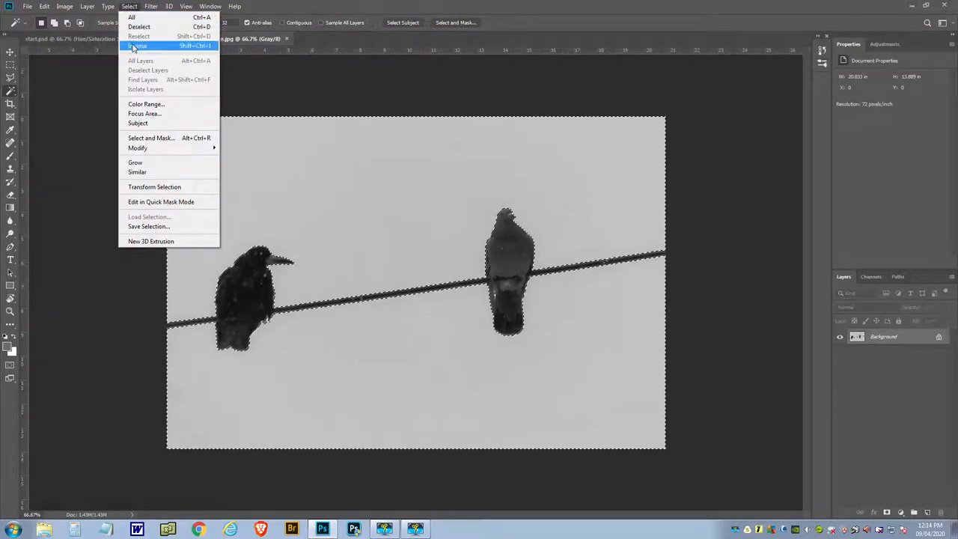
click(135, 51)
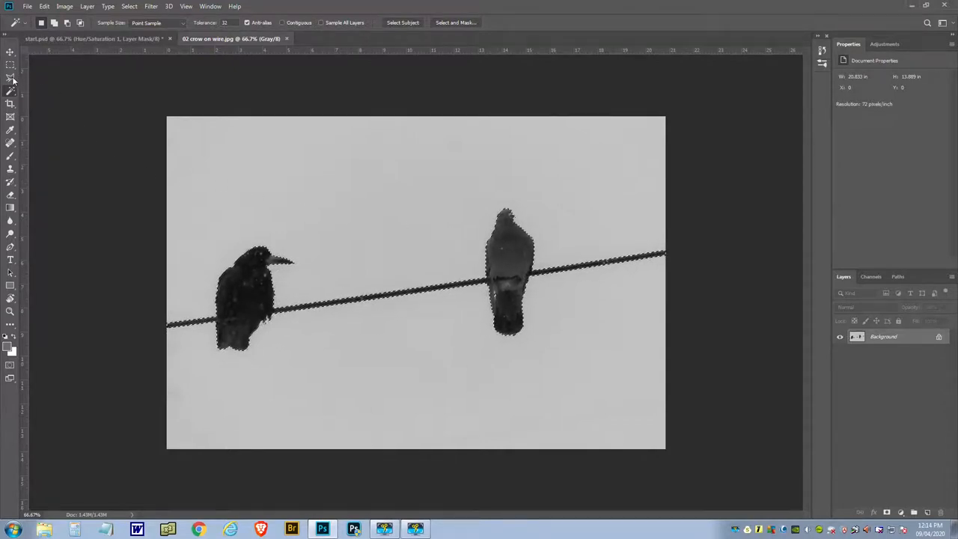
mouse_move(12, 79)
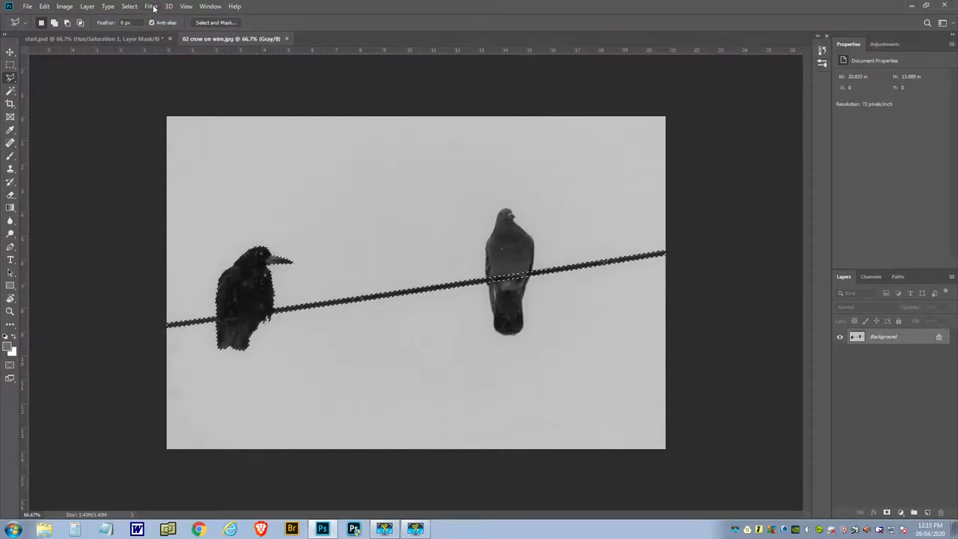
Feather the crow-and-wire selection by 1 pixel.
click(129, 7)
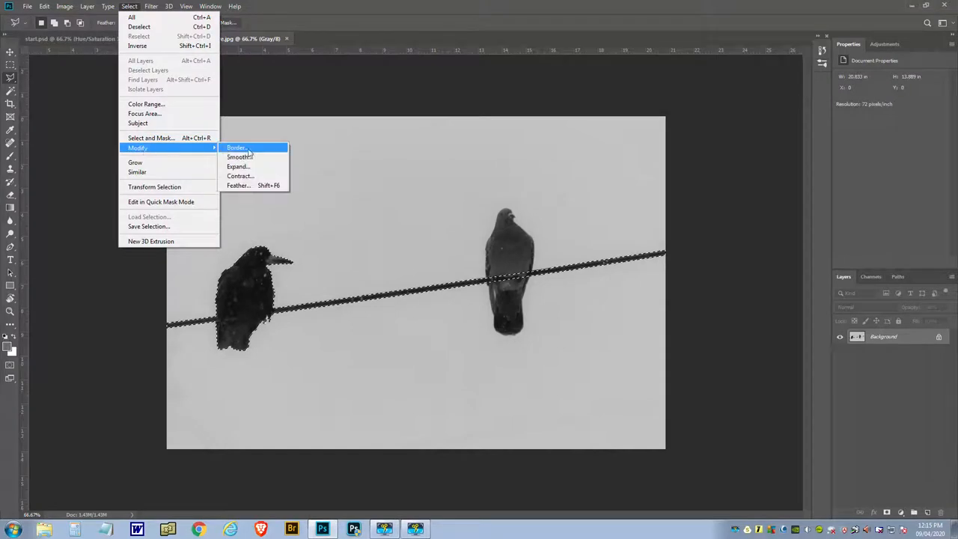
click(238, 185)
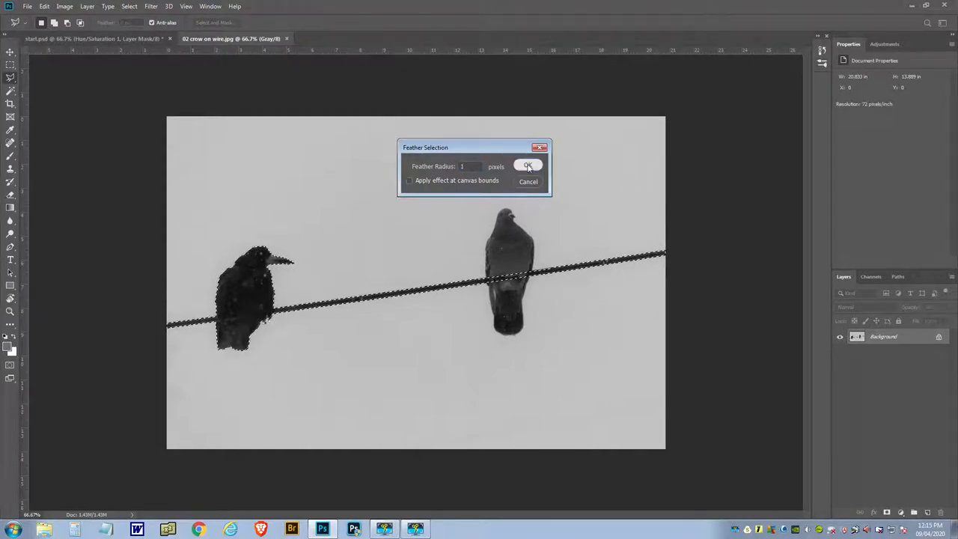
click(529, 165)
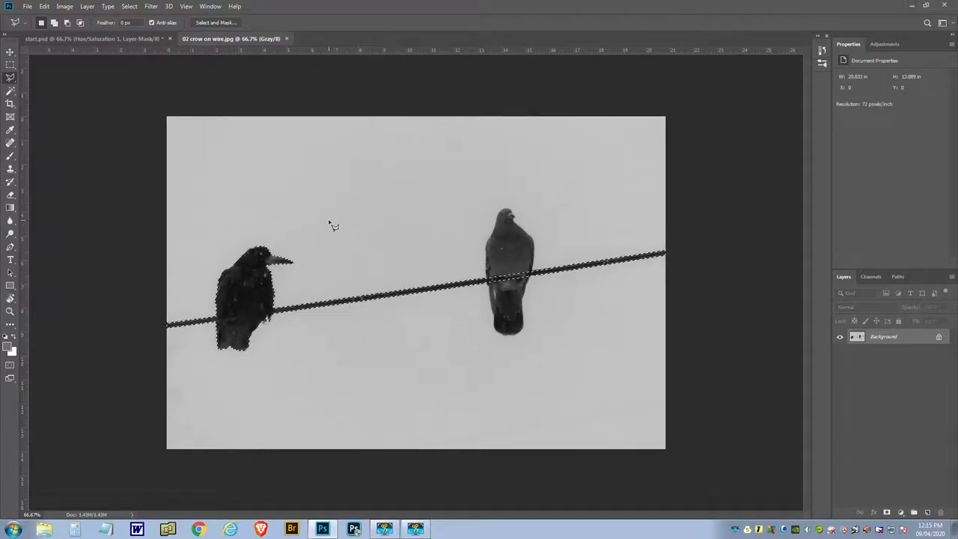
mouse_move(335, 212)
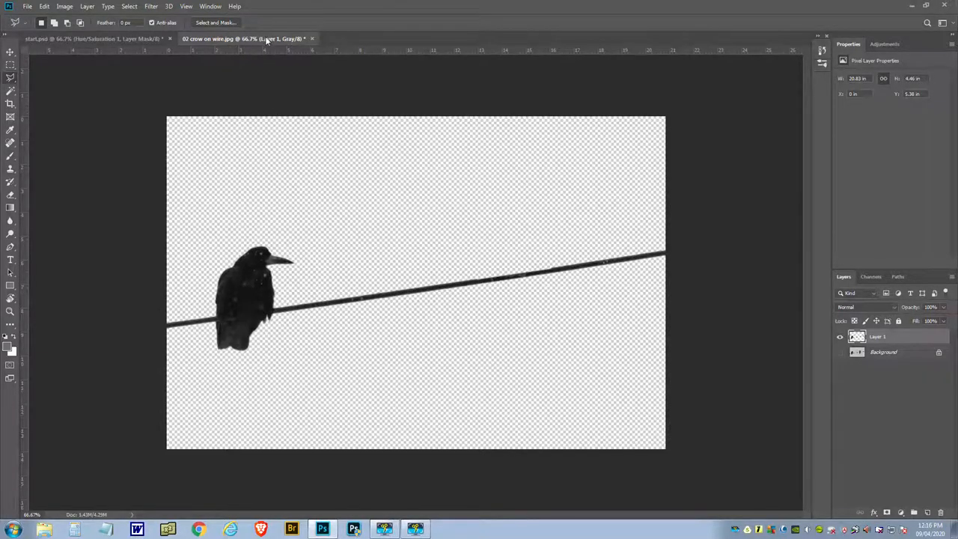
Drag the crow layer into start.psd and close the crow photo without saving.
drag(247, 38, 164, 438)
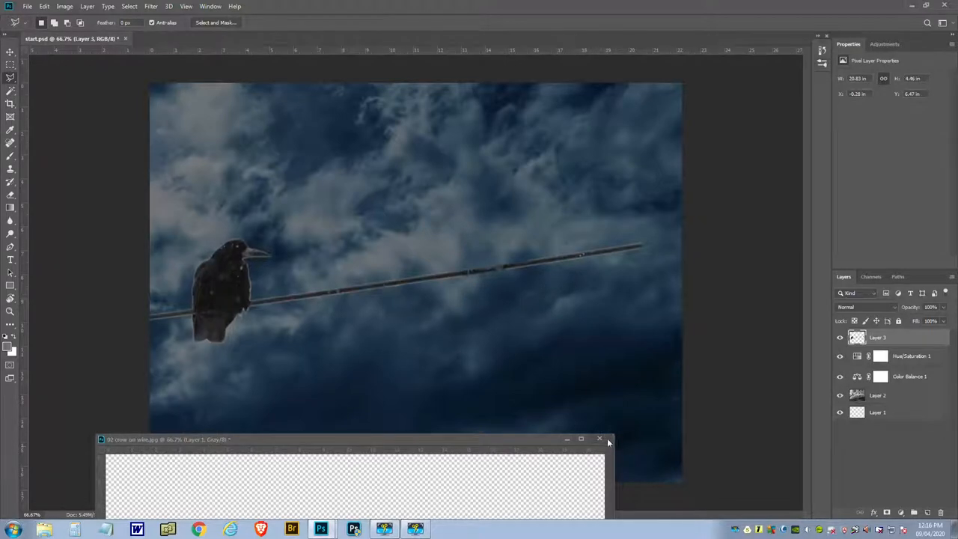
click(598, 438)
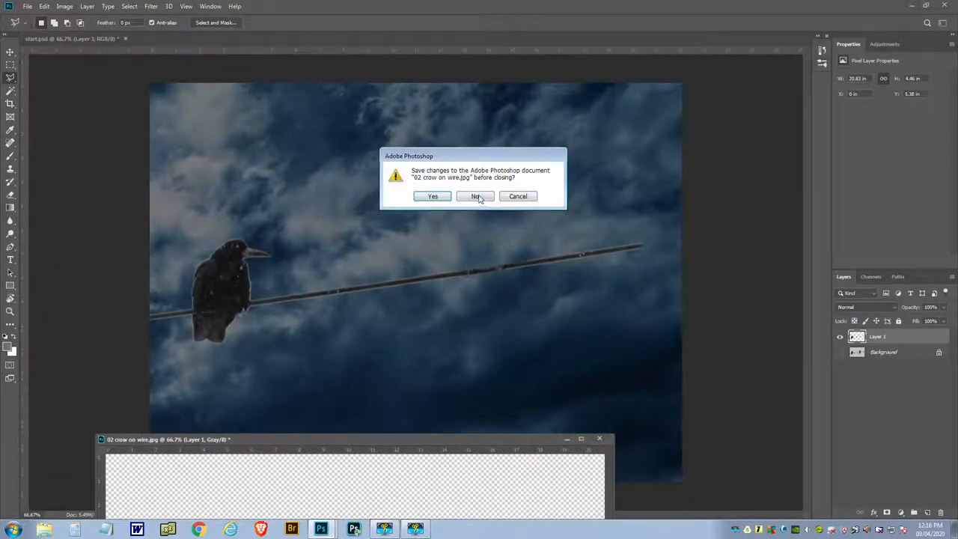
click(474, 196)
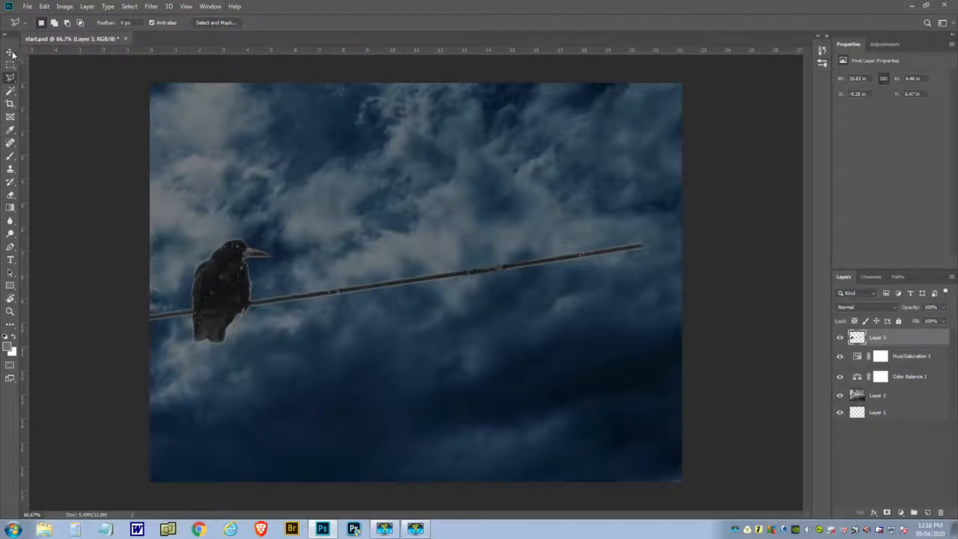
Scale up the crow-and-wire layer and move it lower, wire past the right edge.
click(13, 54)
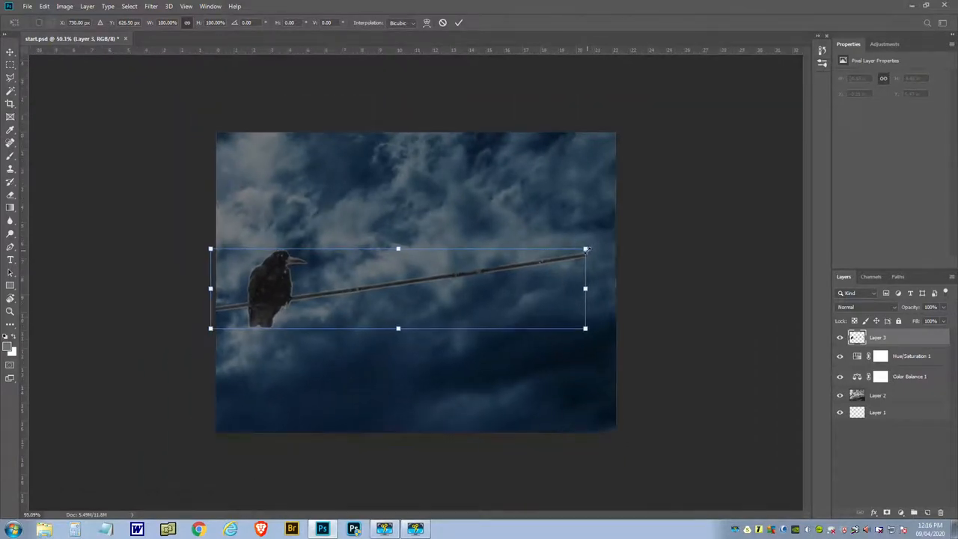
drag(585, 249, 764, 210)
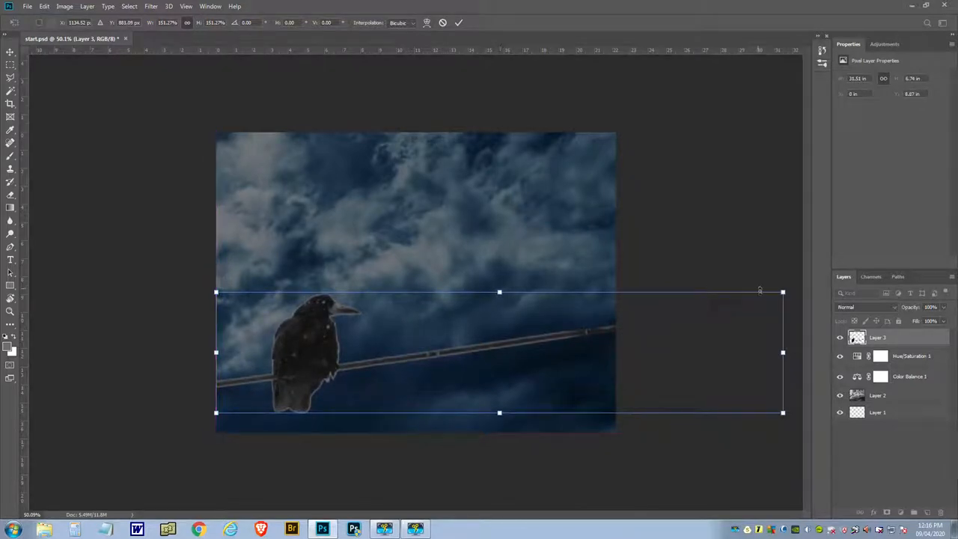
drag(782, 291, 799, 288)
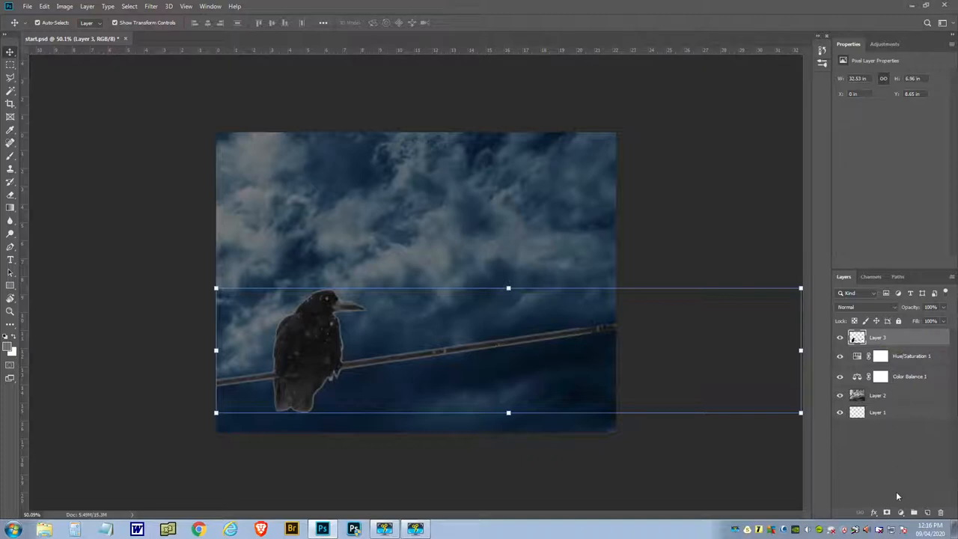
Add a Hue/Saturation adjustment layer above the crow-and-wire layer.
click(898, 525)
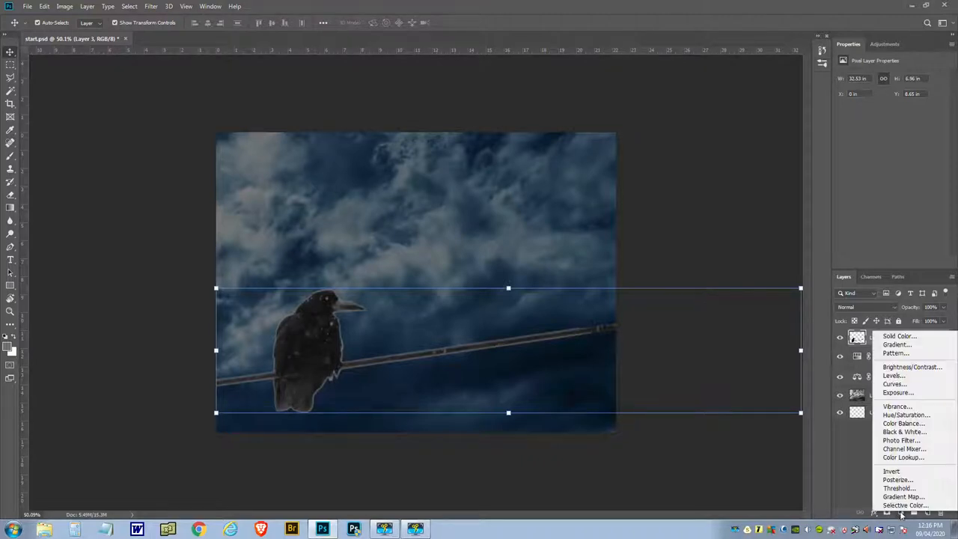
mouse_move(902, 423)
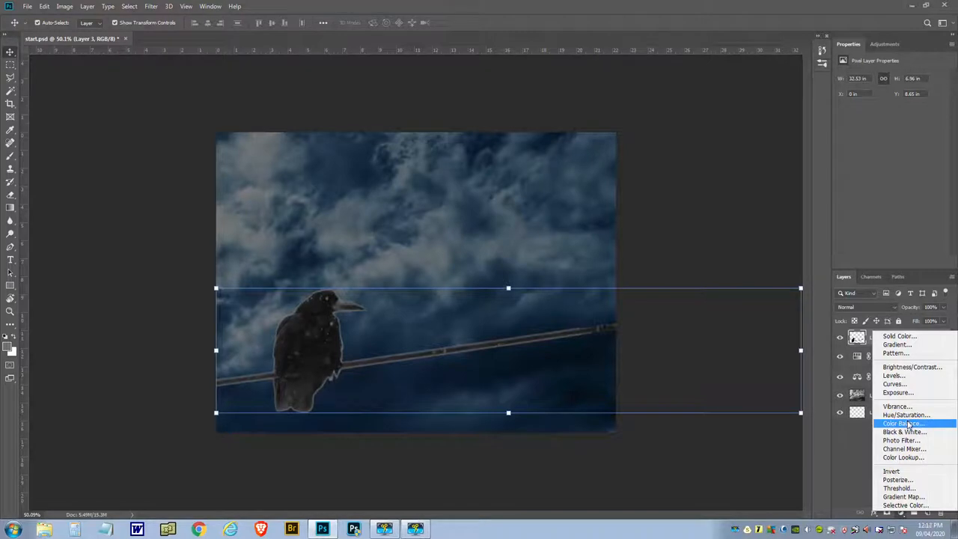
click(907, 414)
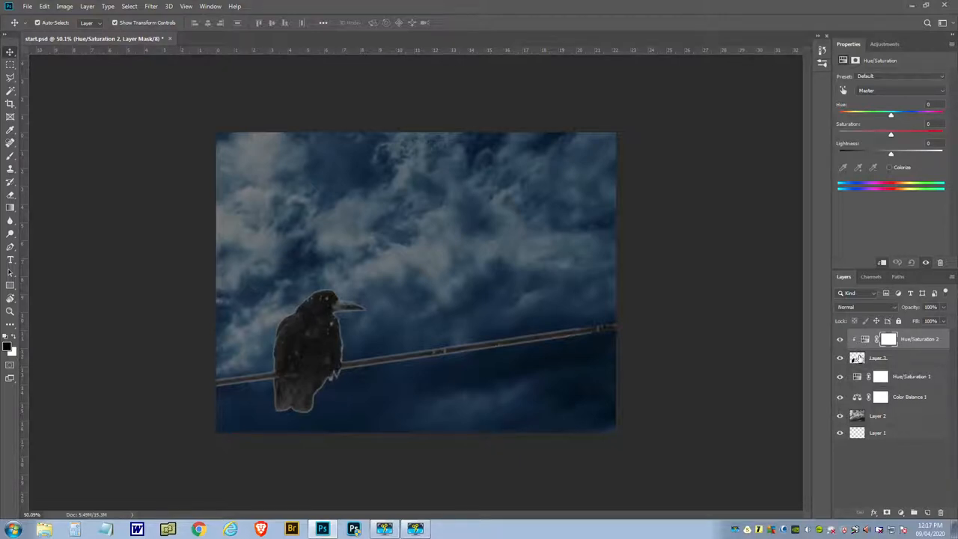
mouse_move(857, 357)
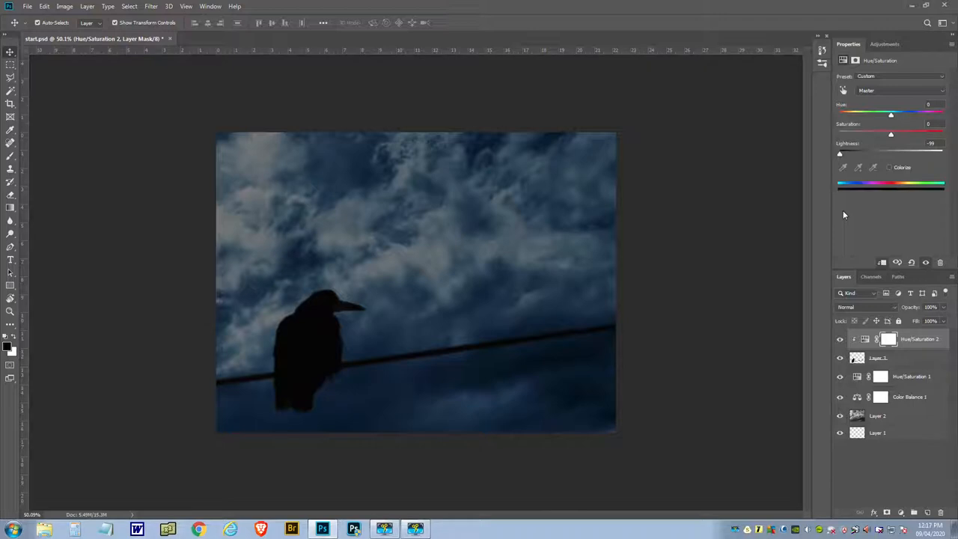
mouse_move(793, 309)
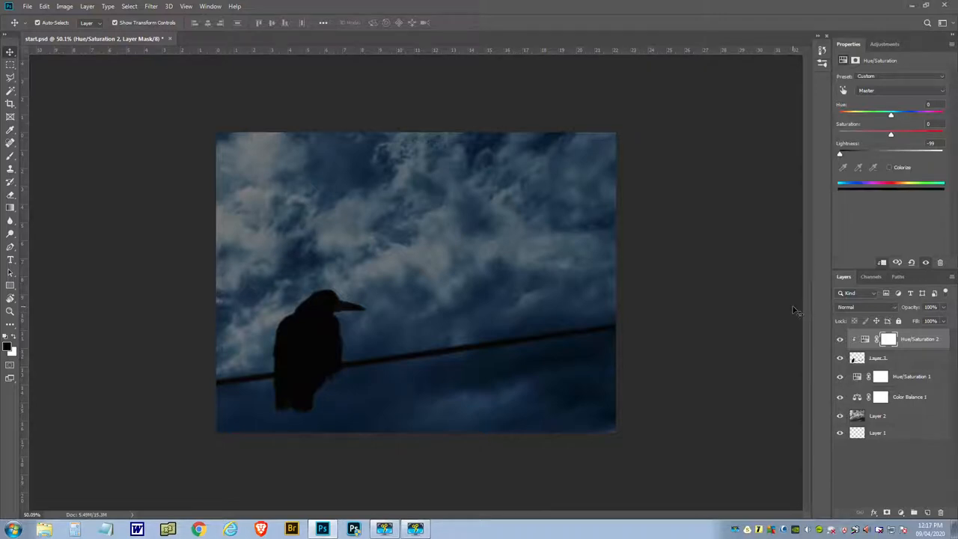
mouse_move(571, 289)
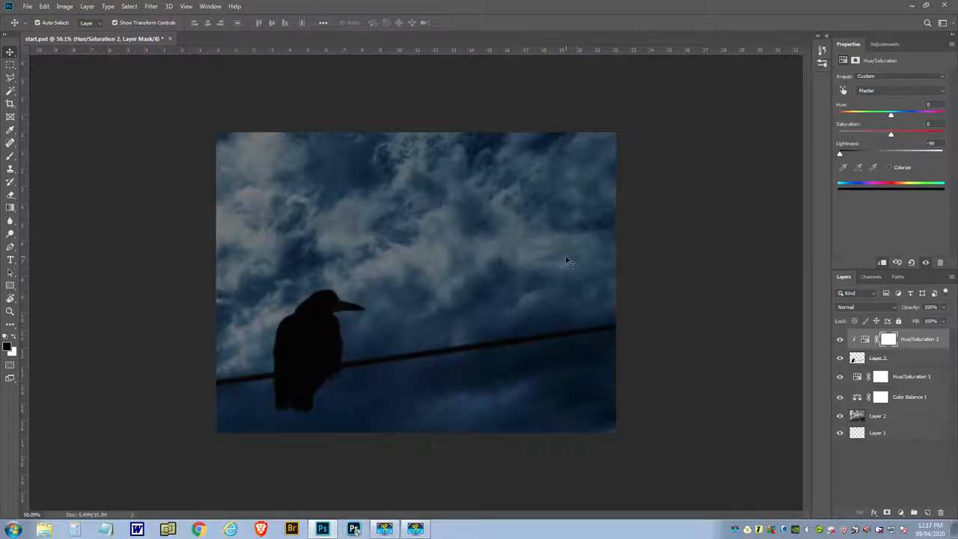
mouse_move(552, 263)
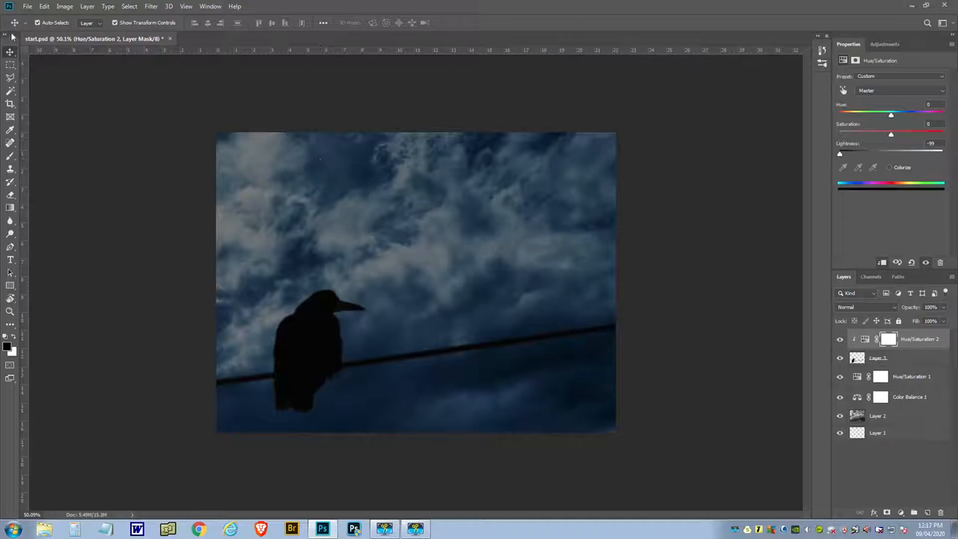
Open the moon image.
click(26, 7)
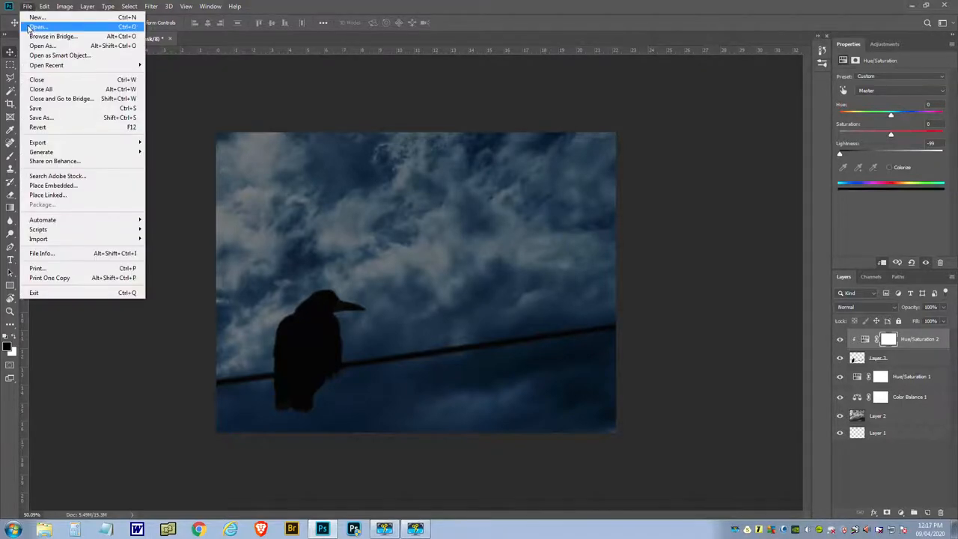
click(28, 27)
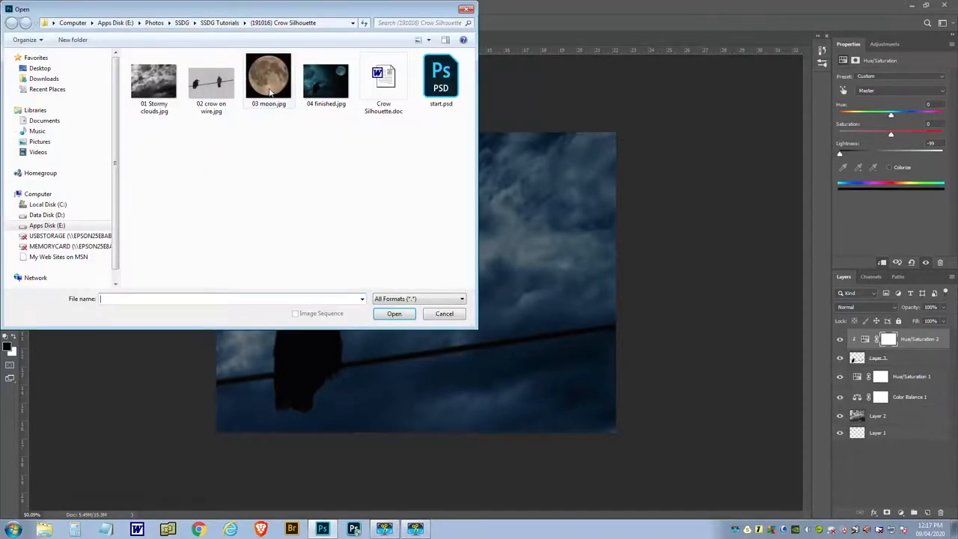
double_click(268, 77)
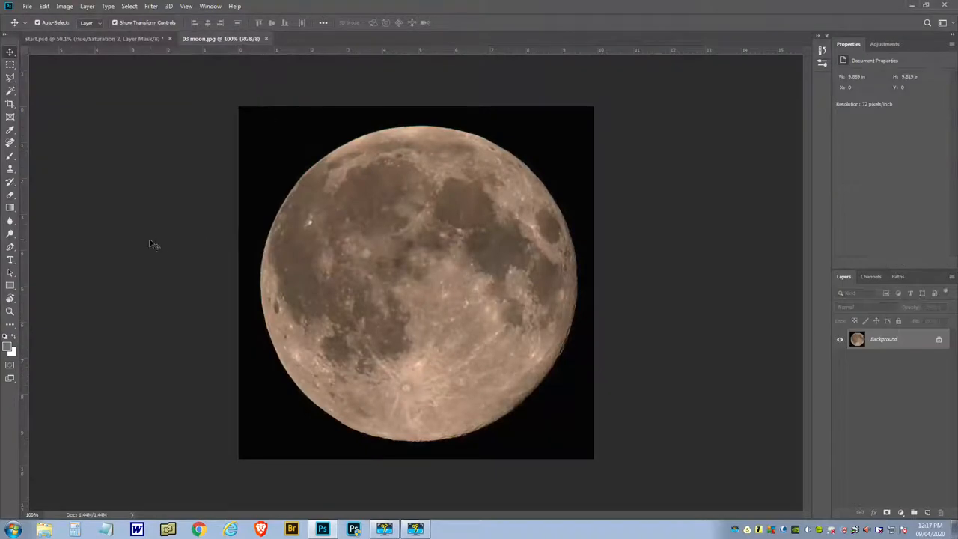
mouse_move(371, 136)
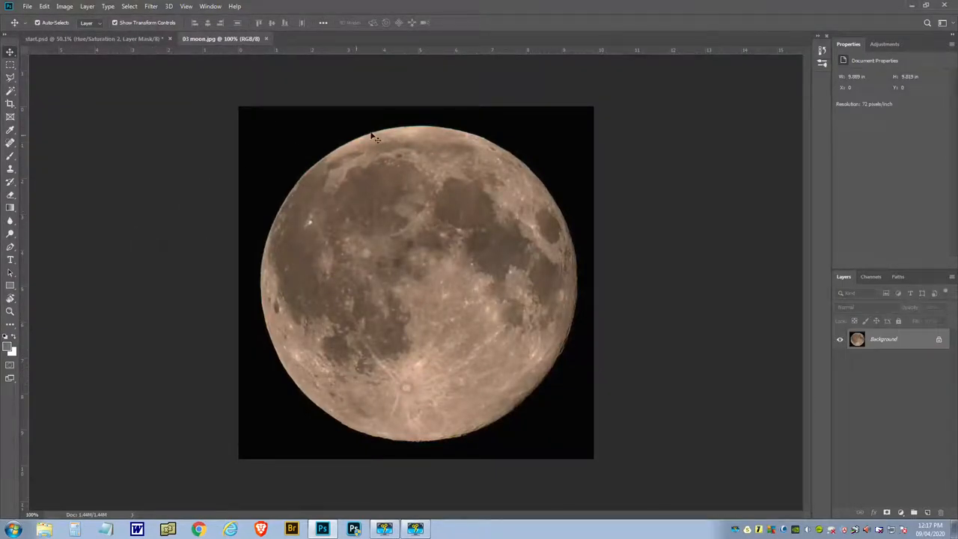
mouse_move(276, 250)
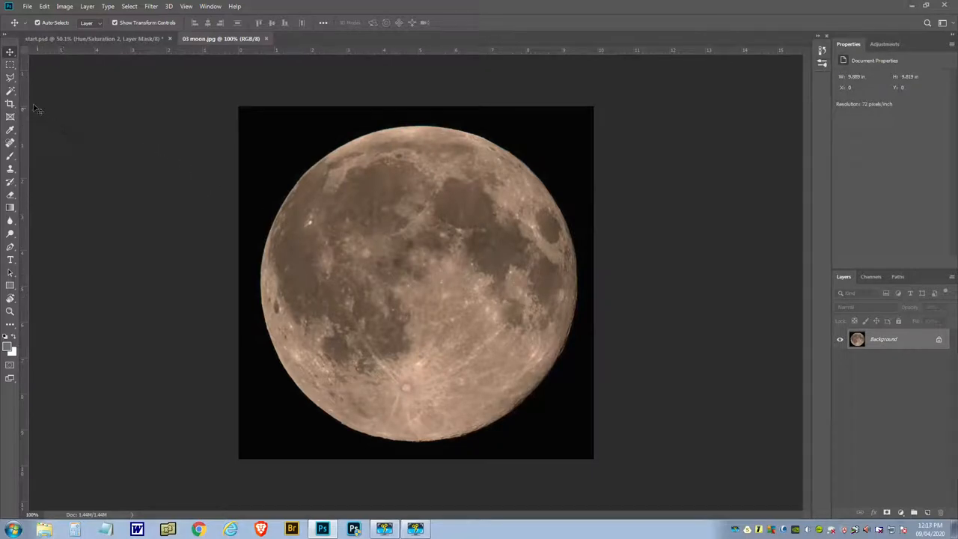
Select the moon with the Magic Wand and contract the selection by 2 pixels.
click(11, 93)
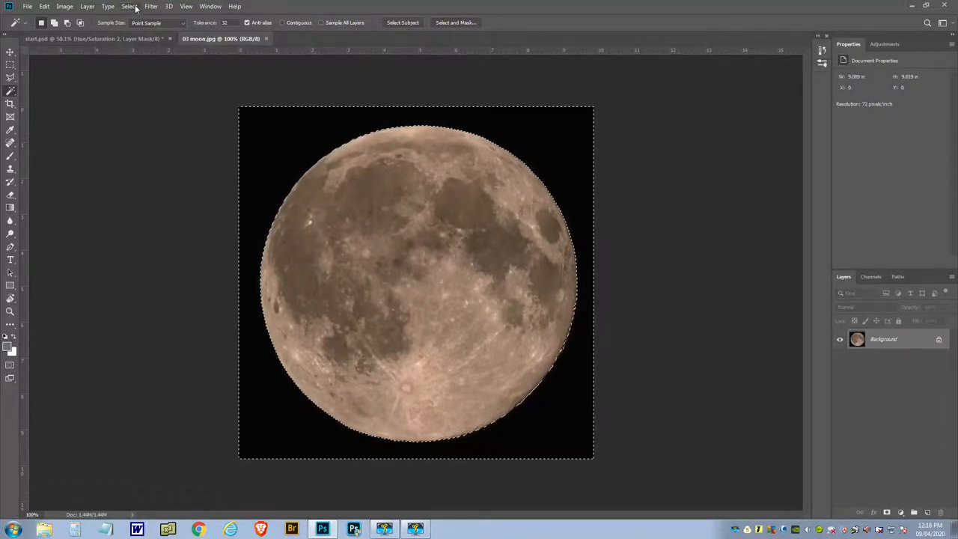
click(153, 7)
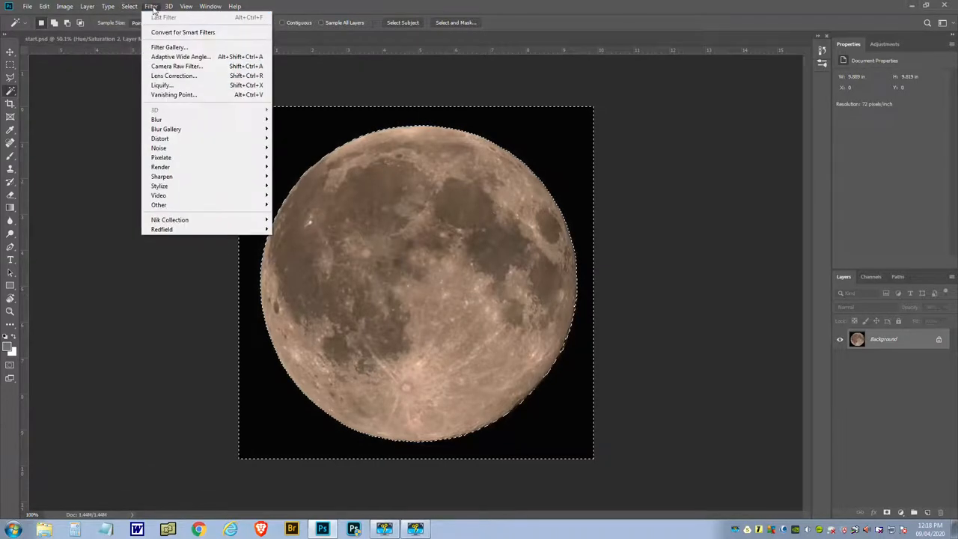
click(129, 7)
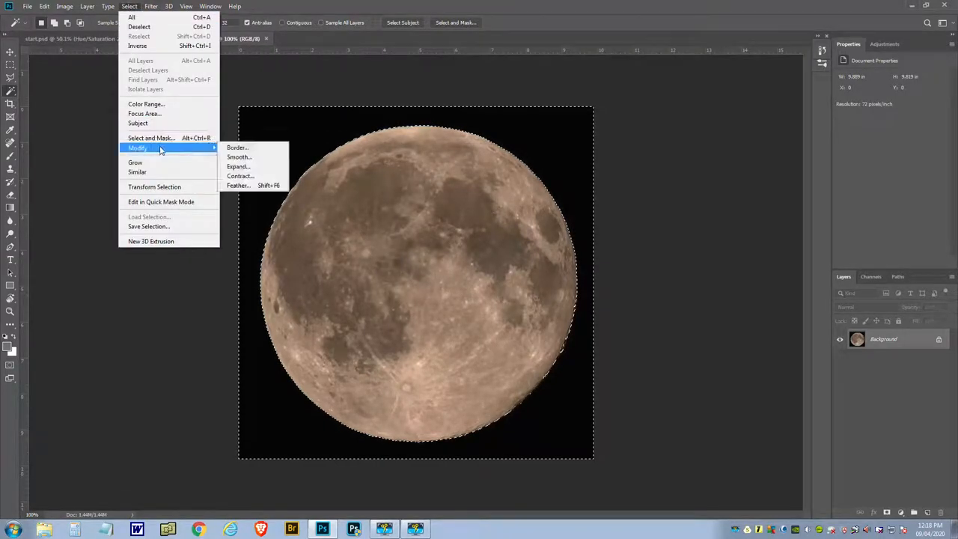
mouse_move(246, 166)
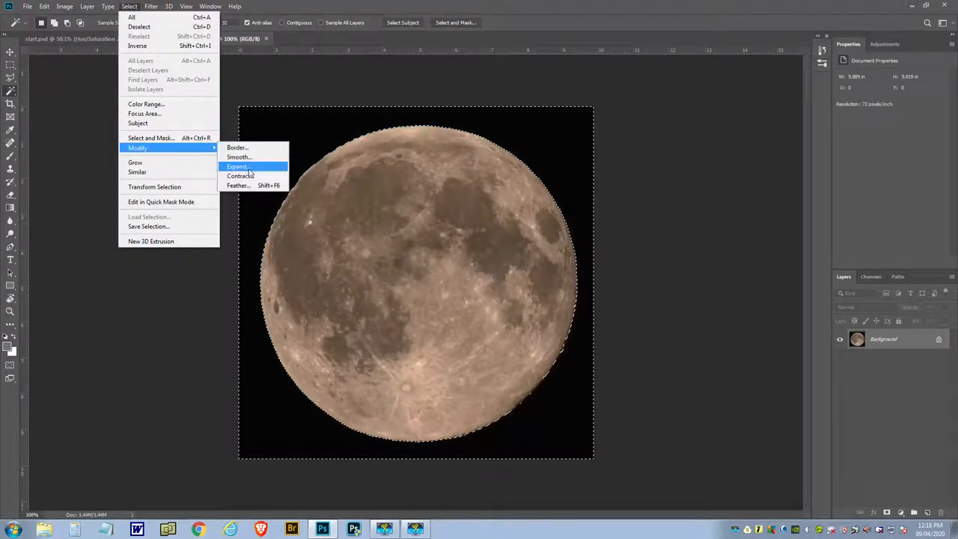
mouse_move(137, 45)
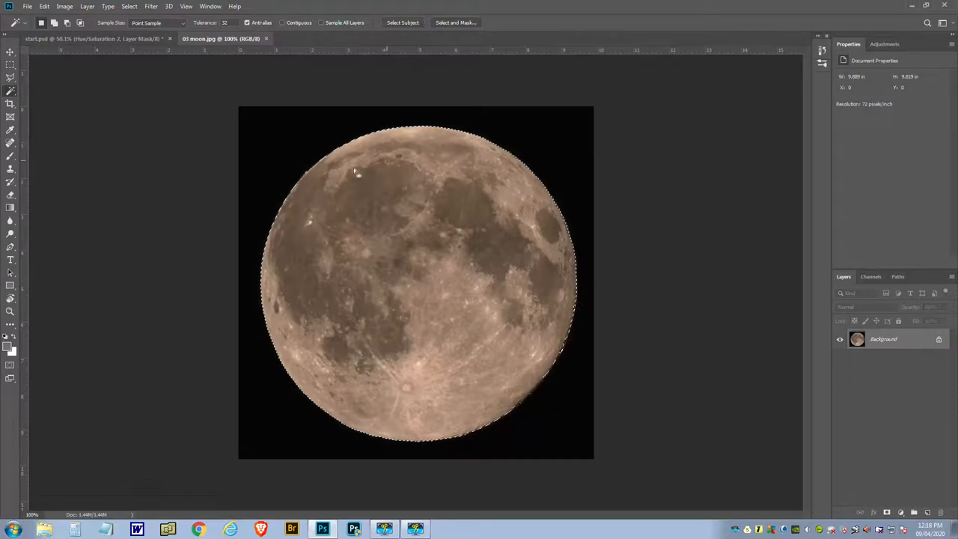
mouse_move(393, 265)
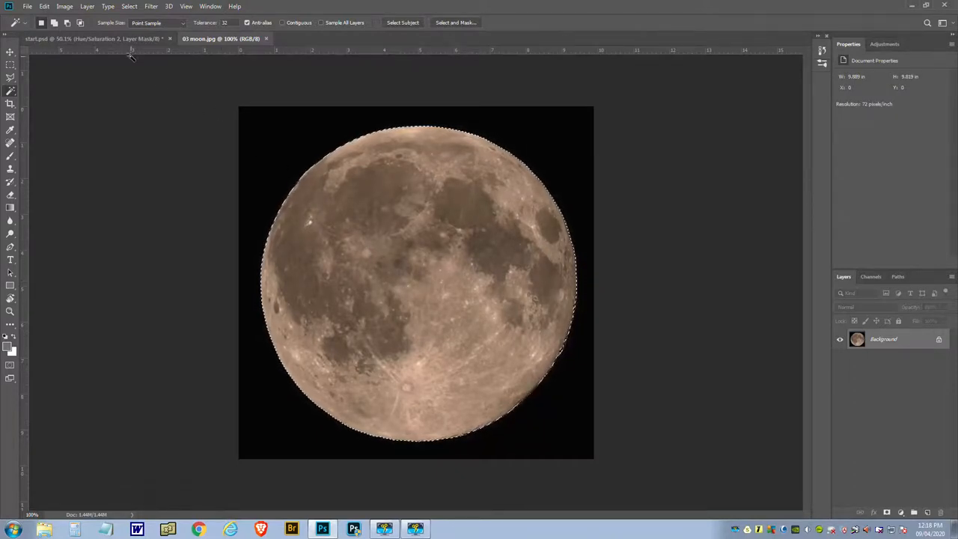
click(129, 7)
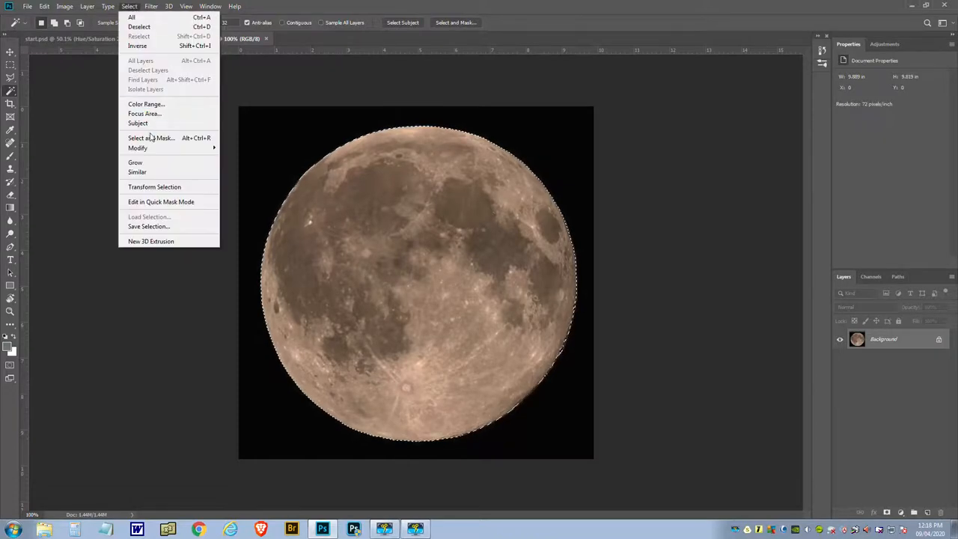
mouse_move(137, 147)
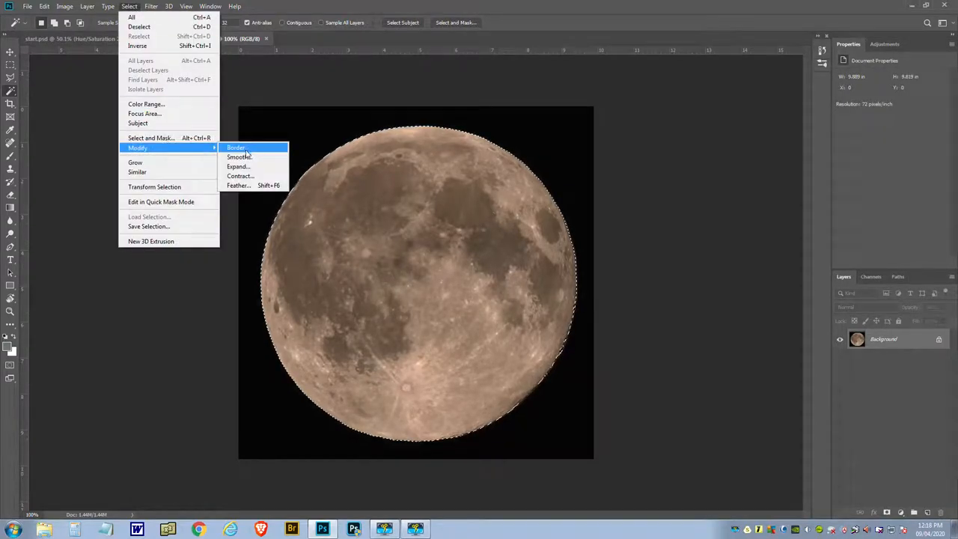
click(240, 175)
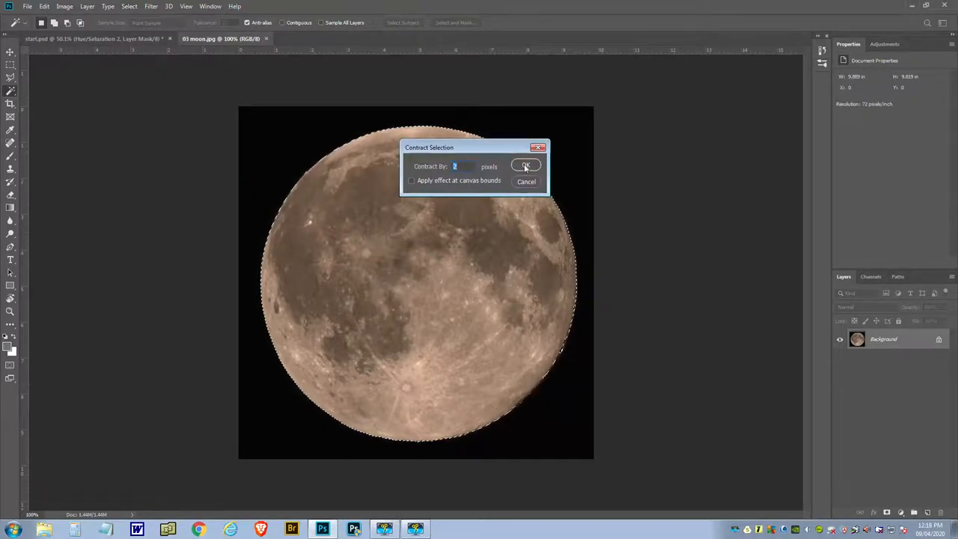
click(525, 165)
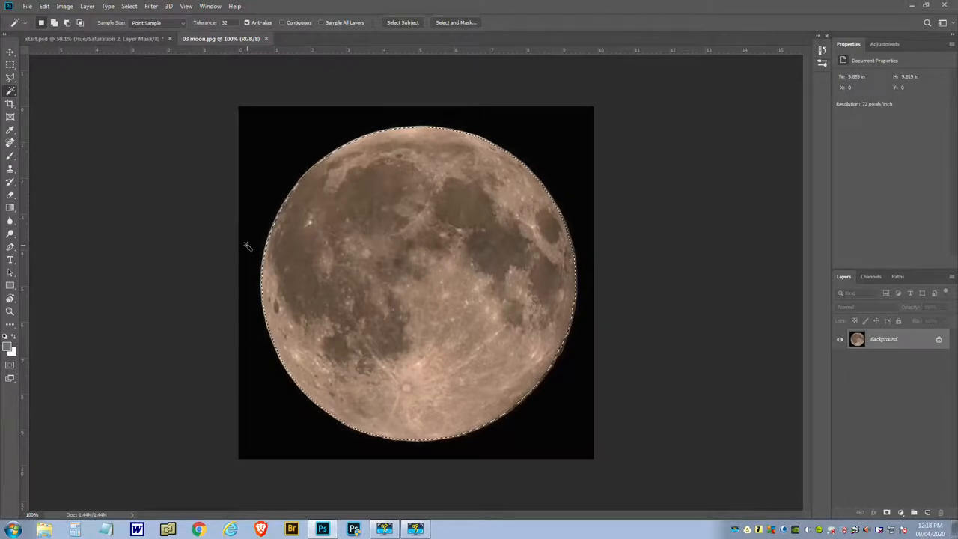
mouse_move(250, 249)
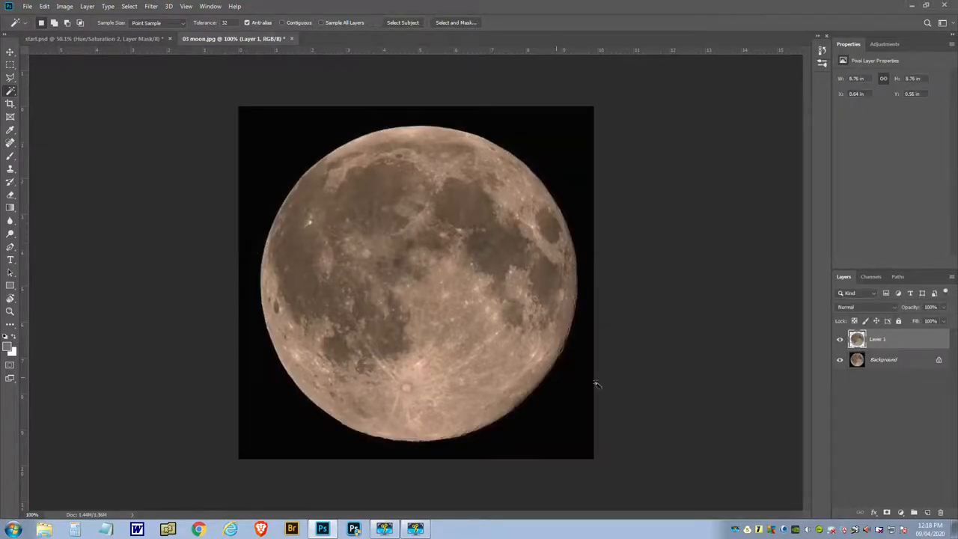
Bring the moon into start.psd, close 03 moon.jpg unsaved, and shrink it top-right.
click(838, 360)
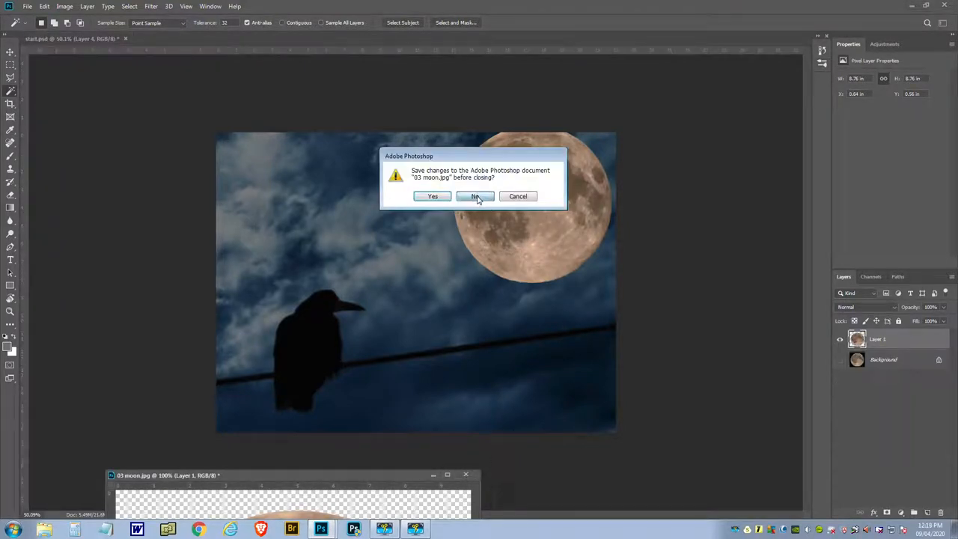
click(475, 195)
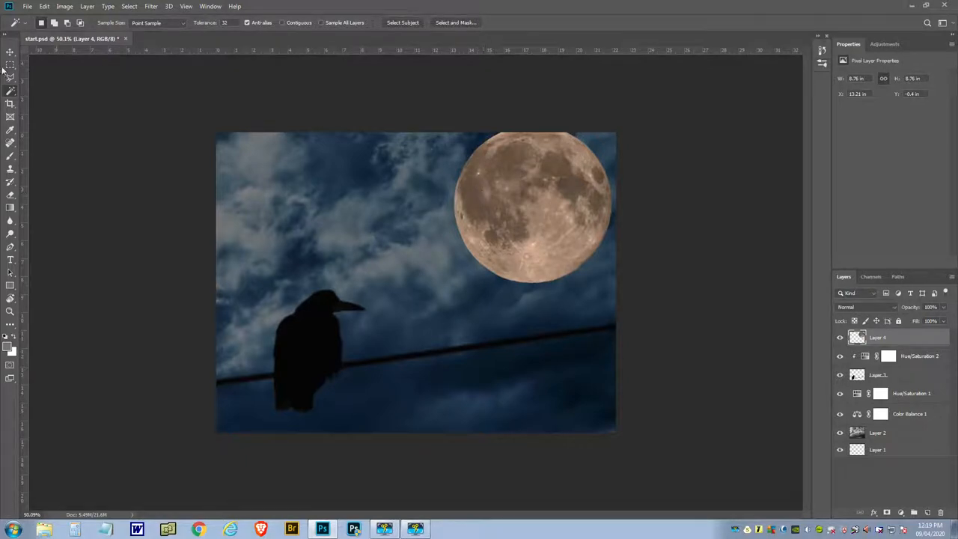
click(9, 54)
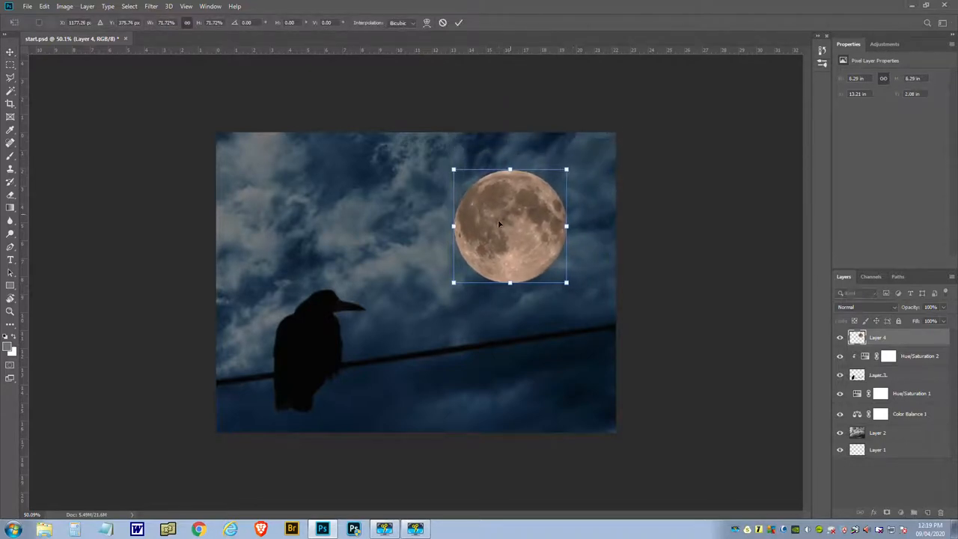
drag(510, 225, 541, 199)
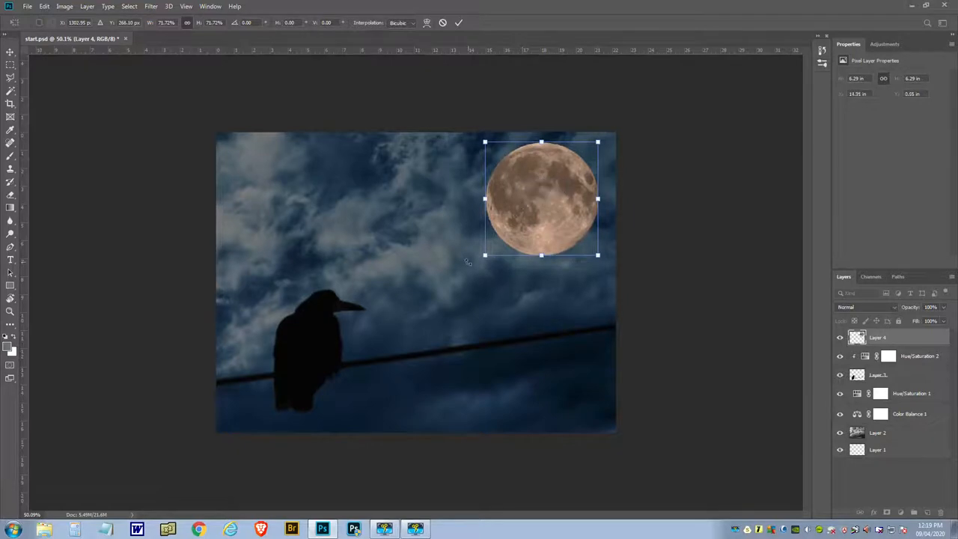
click(455, 23)
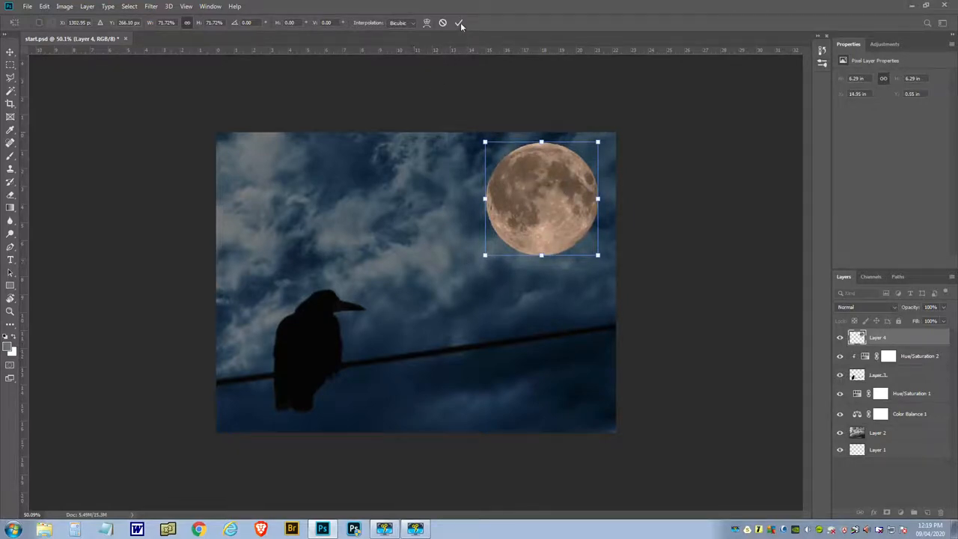
click(460, 23)
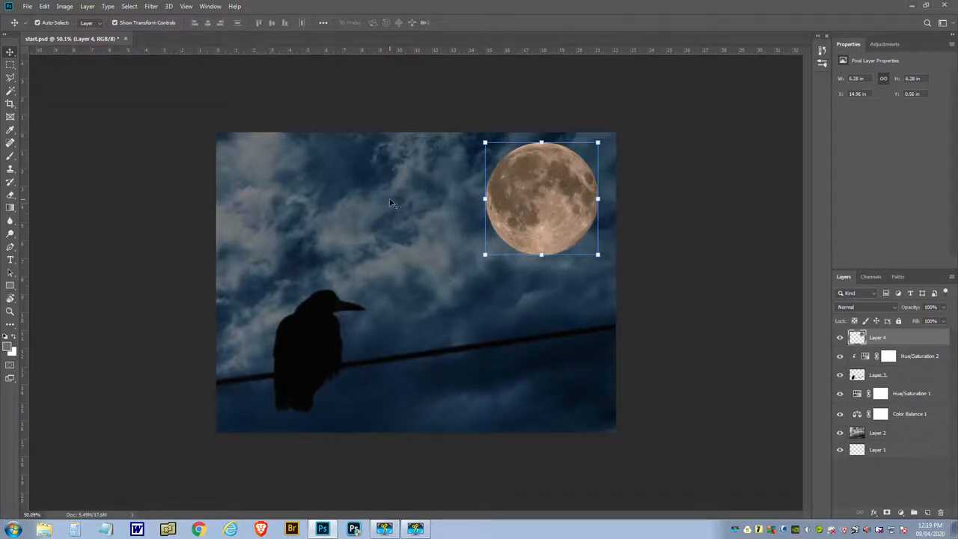
mouse_move(775, 368)
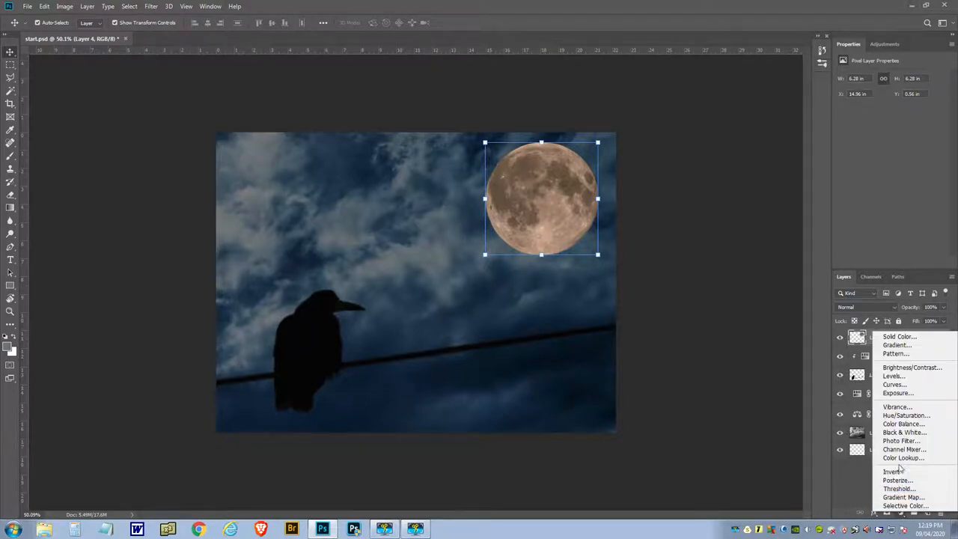
mouse_move(903, 423)
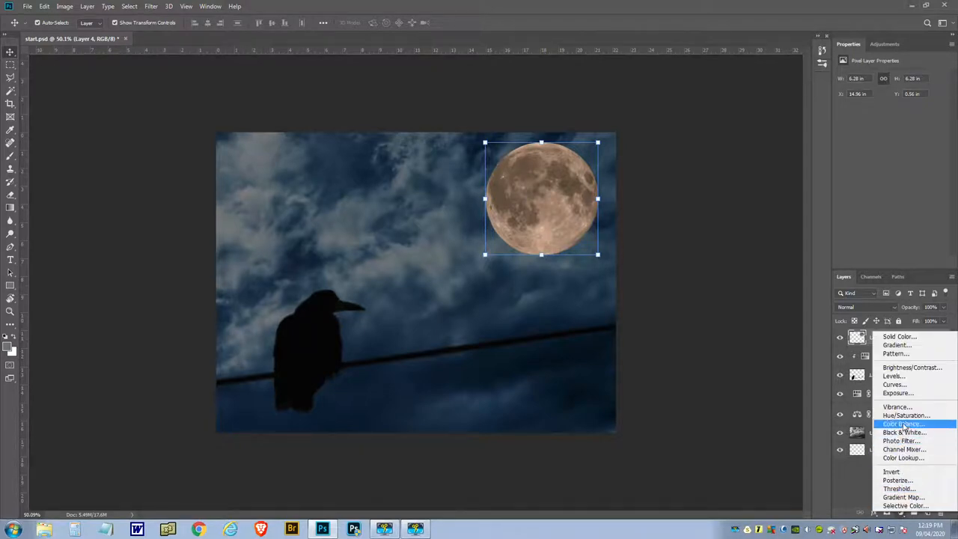
Clip a Color Balance adjustment to the moon with midtones cyan -71 and blue +81.
click(900, 422)
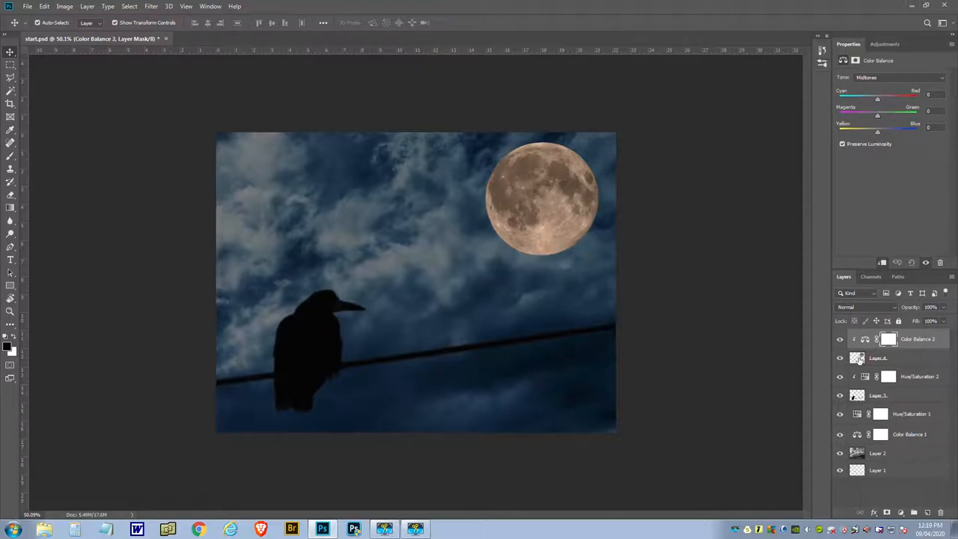
mouse_move(874, 143)
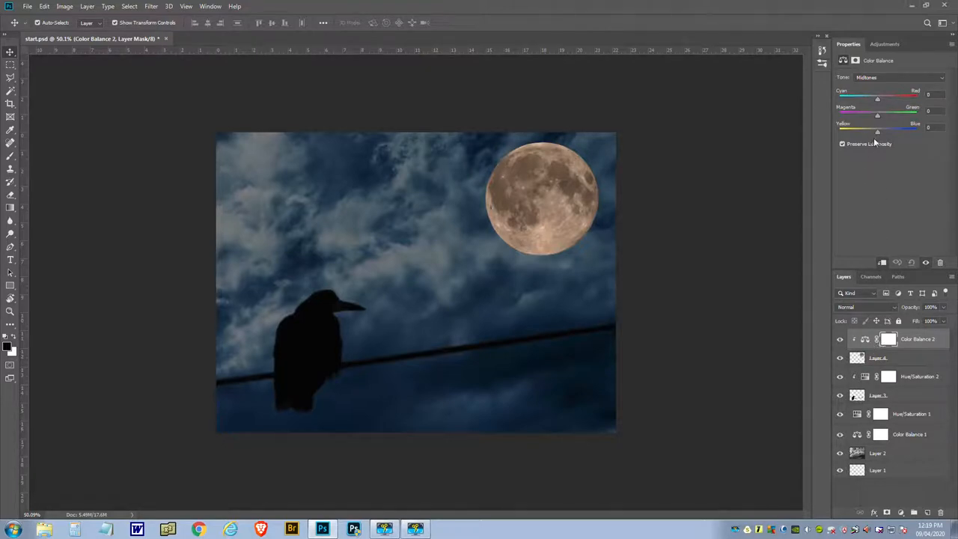
drag(877, 128, 899, 129)
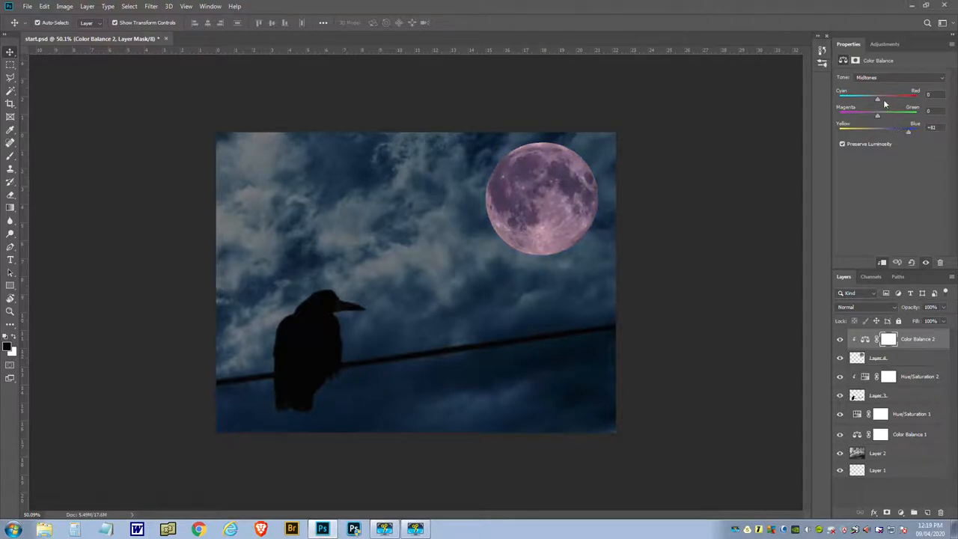
drag(876, 98, 843, 99)
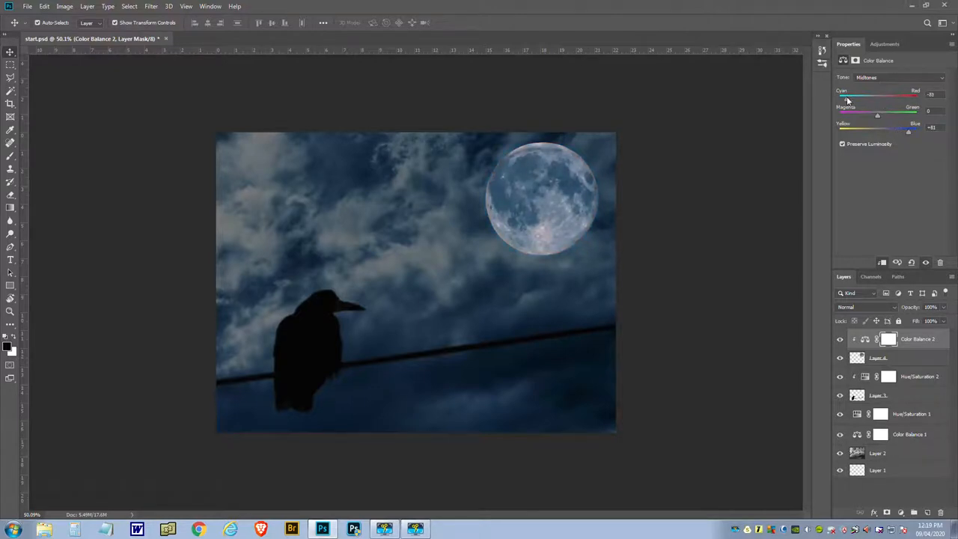
drag(849, 93, 859, 93)
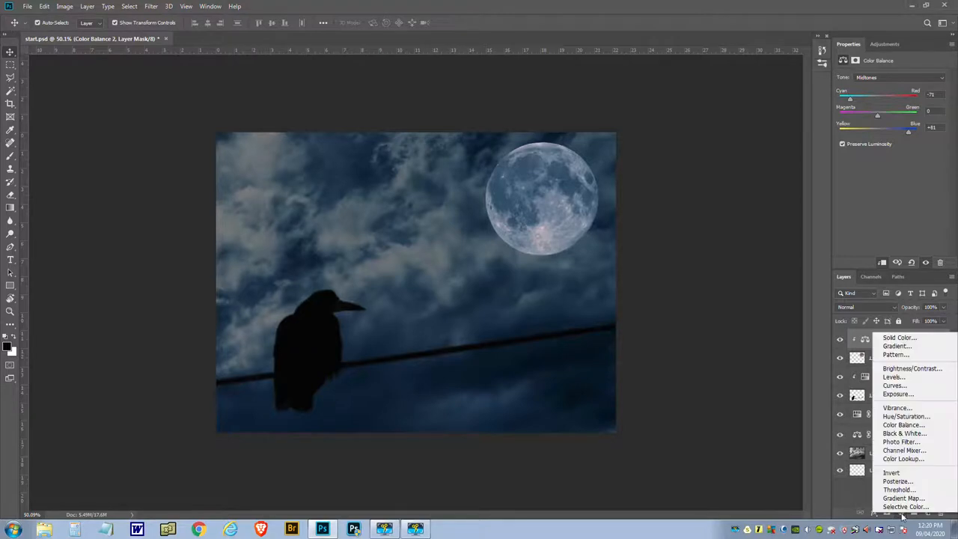
mouse_move(905, 415)
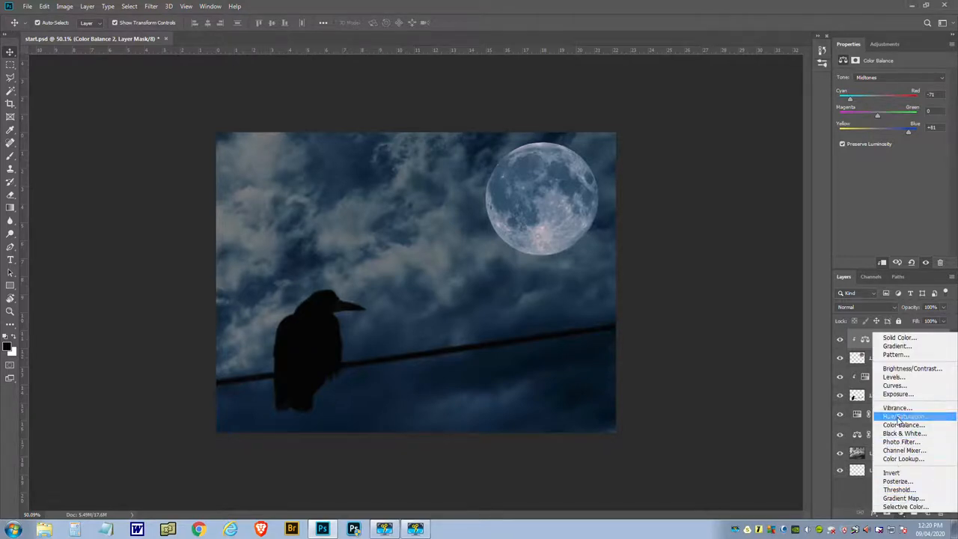
Clip a Hue/Saturation adjustment above Color Balance 2 with Lightness at +10.
click(901, 415)
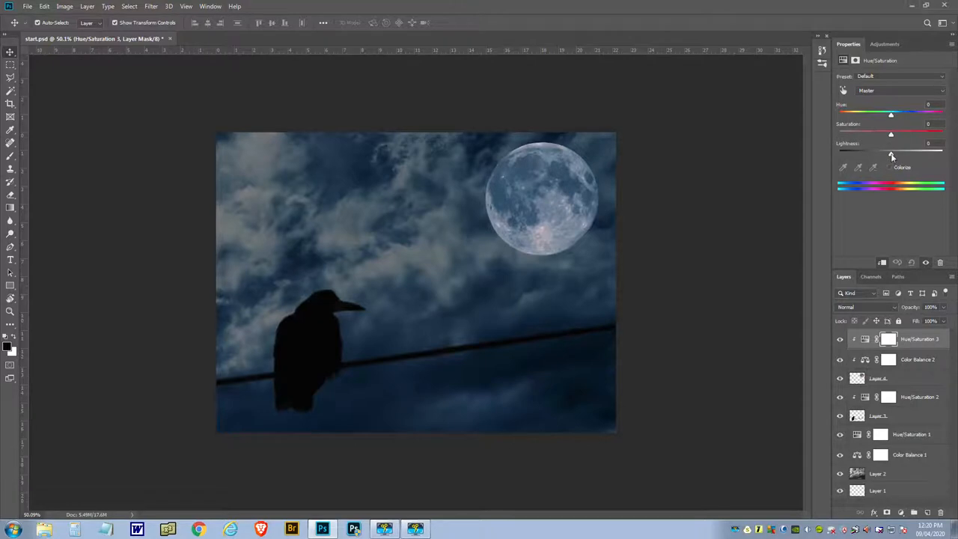
drag(890, 156, 896, 156)
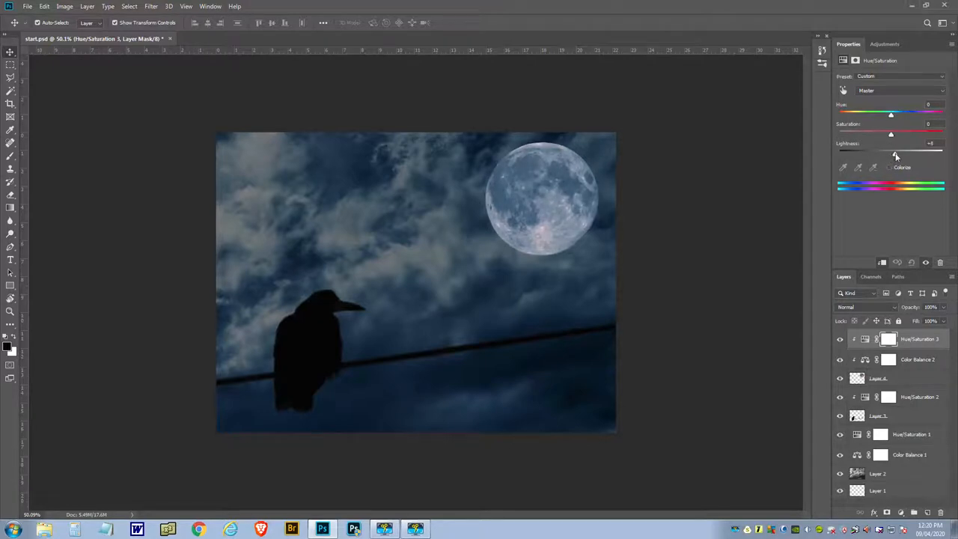
drag(891, 155, 896, 155)
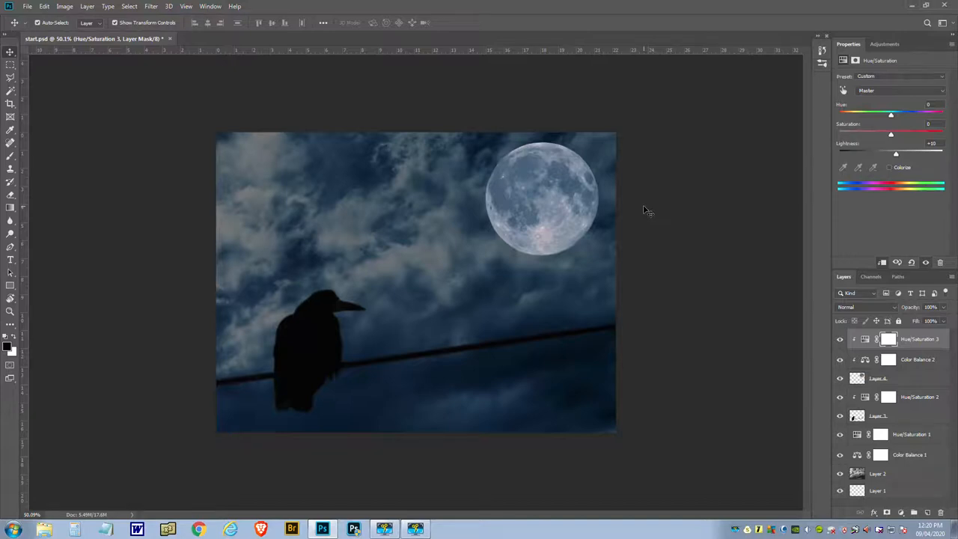
mouse_move(525, 193)
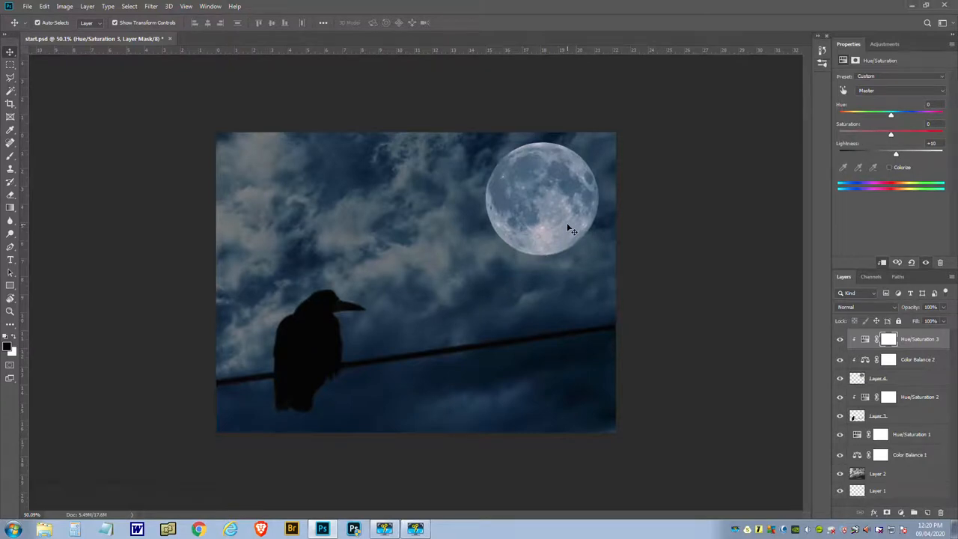
mouse_move(595, 221)
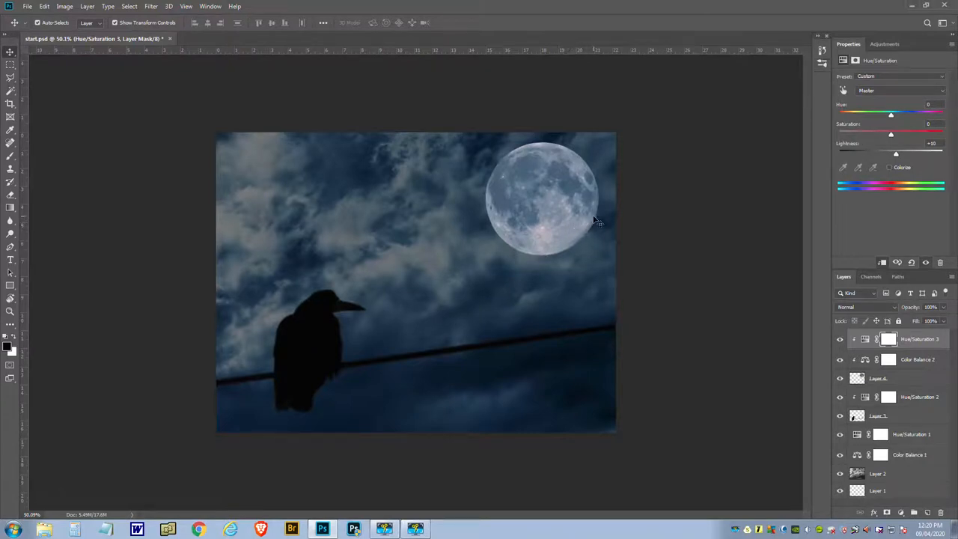
mouse_move(637, 233)
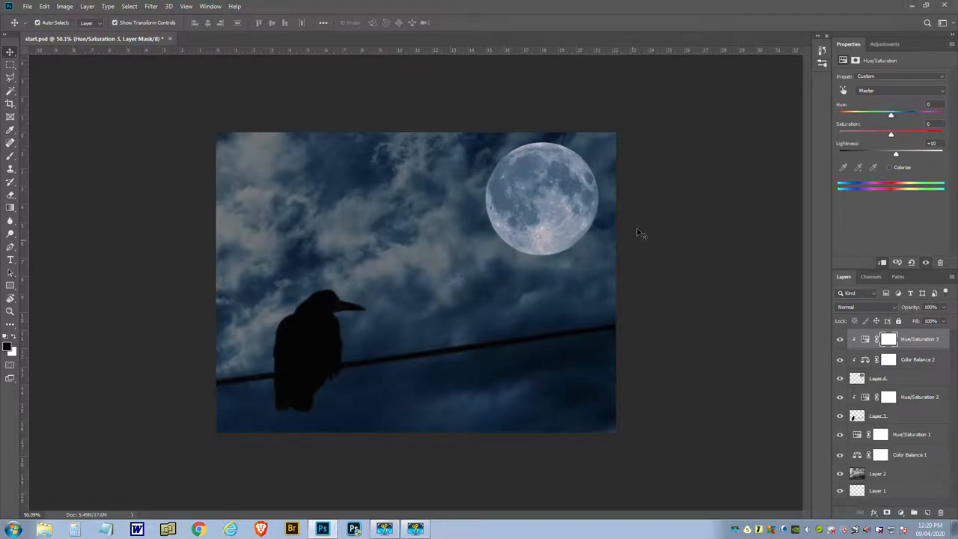
mouse_move(555, 141)
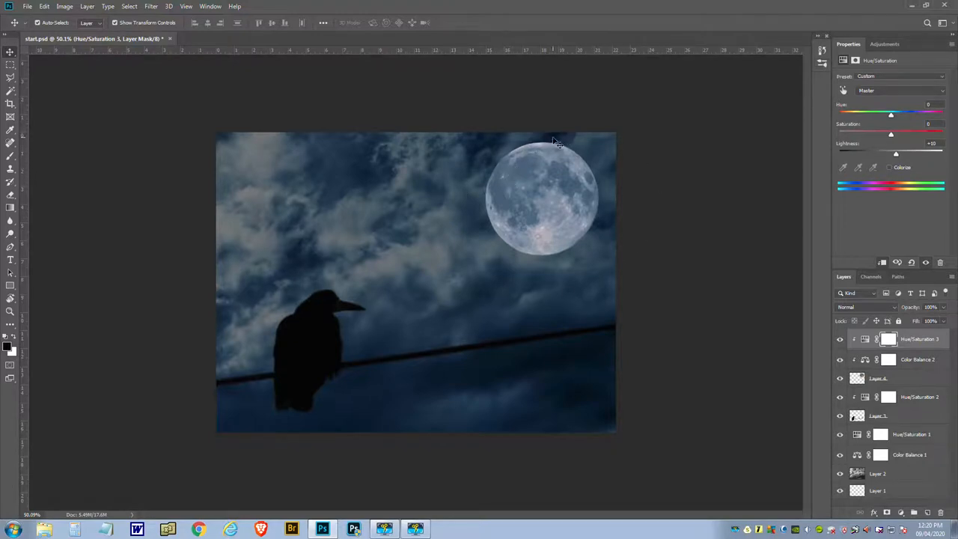
mouse_move(622, 160)
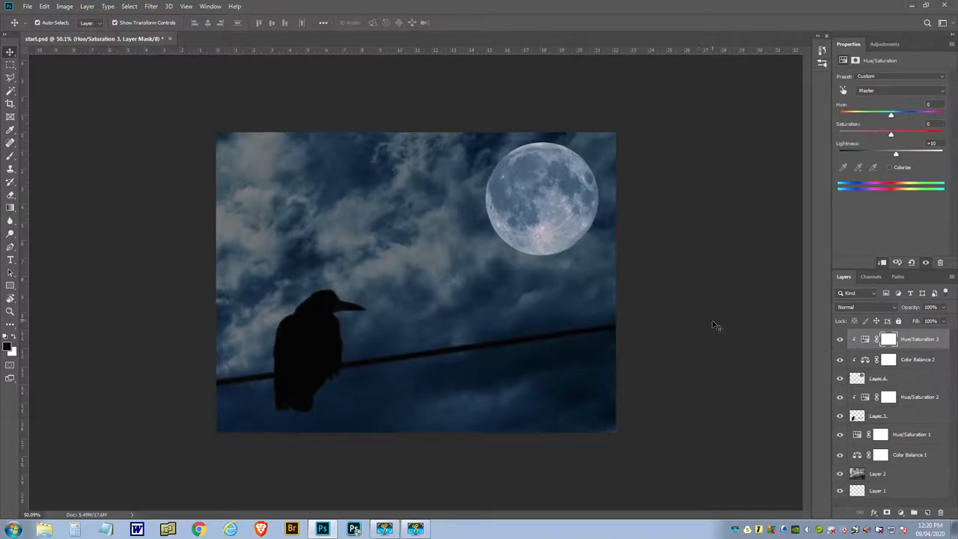
mouse_move(718, 359)
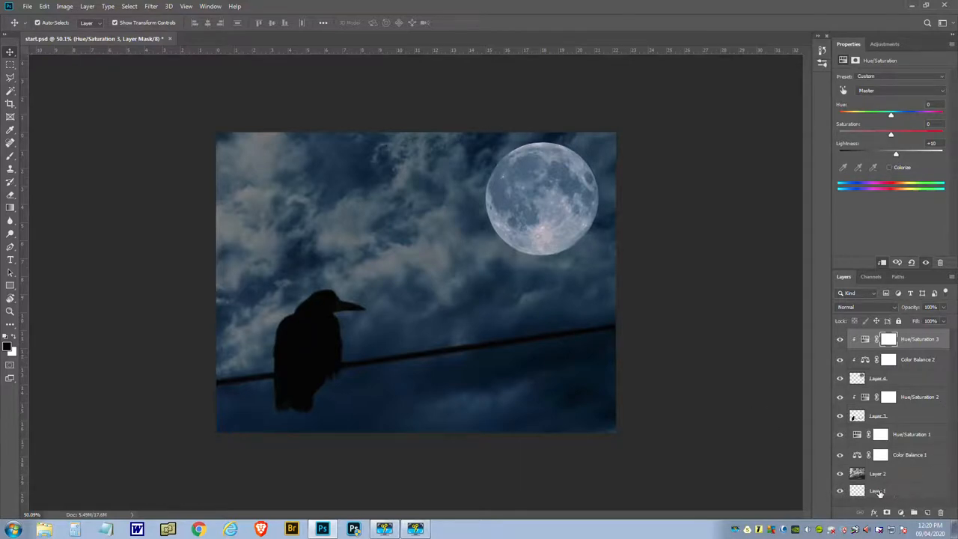
click(883, 490)
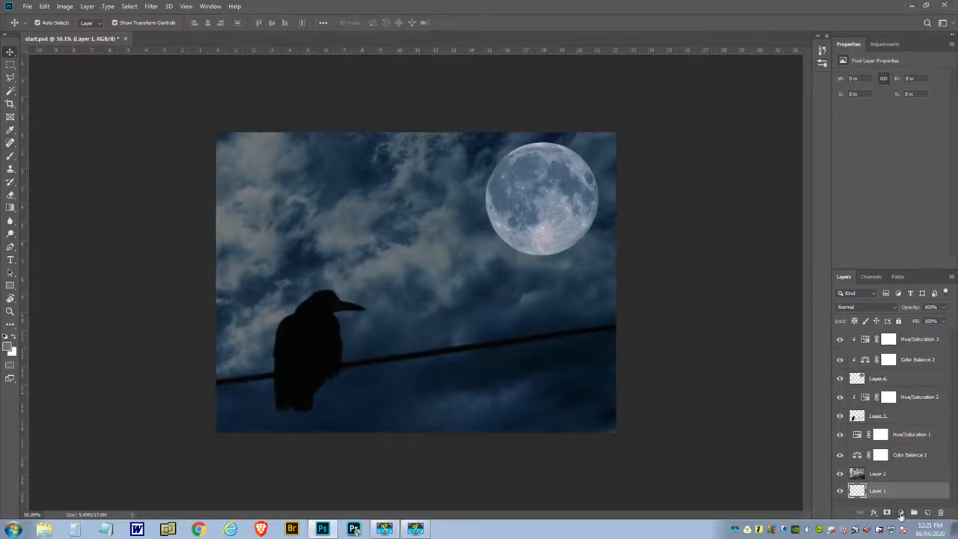
click(897, 512)
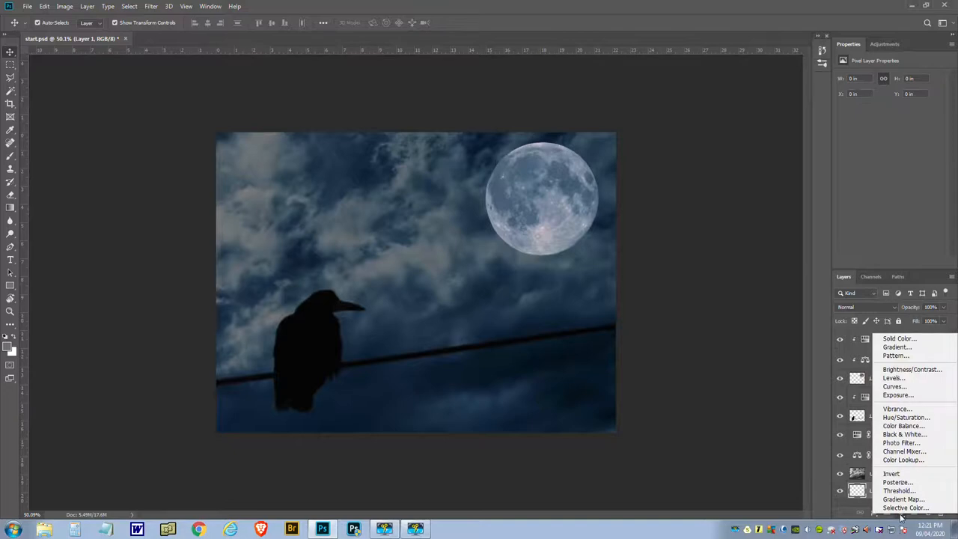
mouse_move(897, 356)
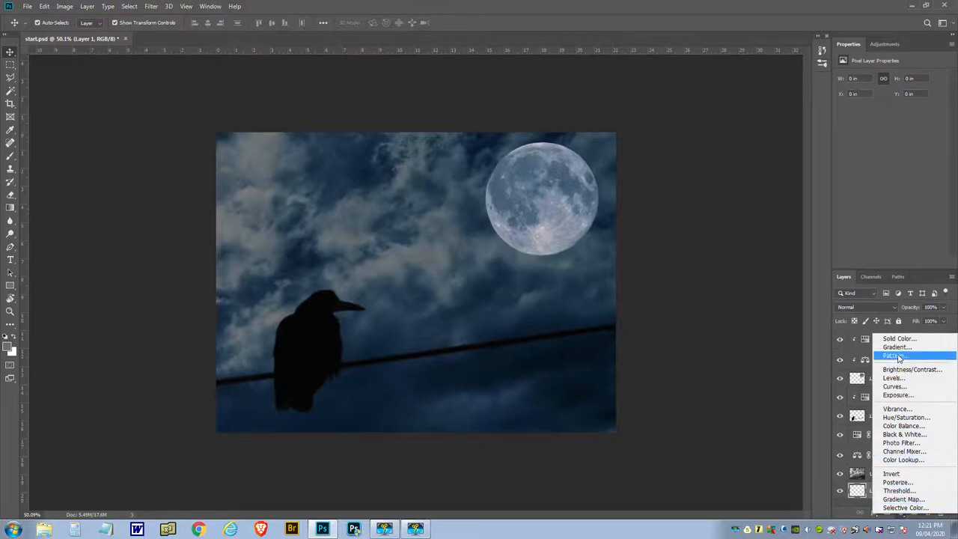
click(898, 338)
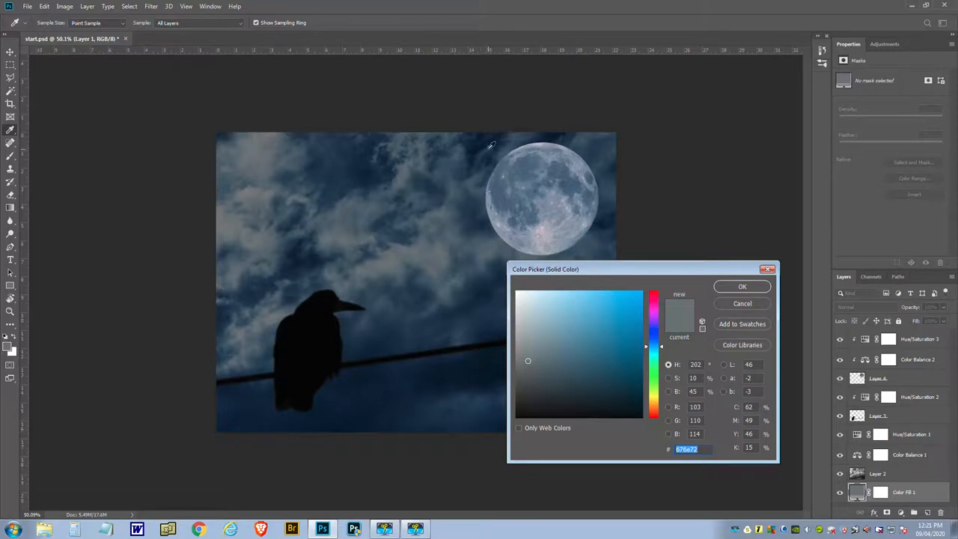
mouse_move(483, 143)
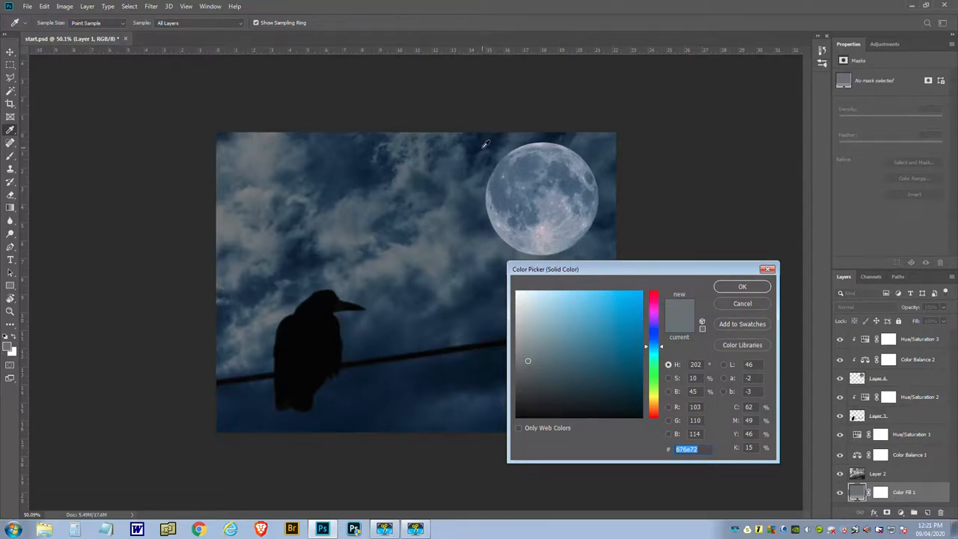
click(628, 397)
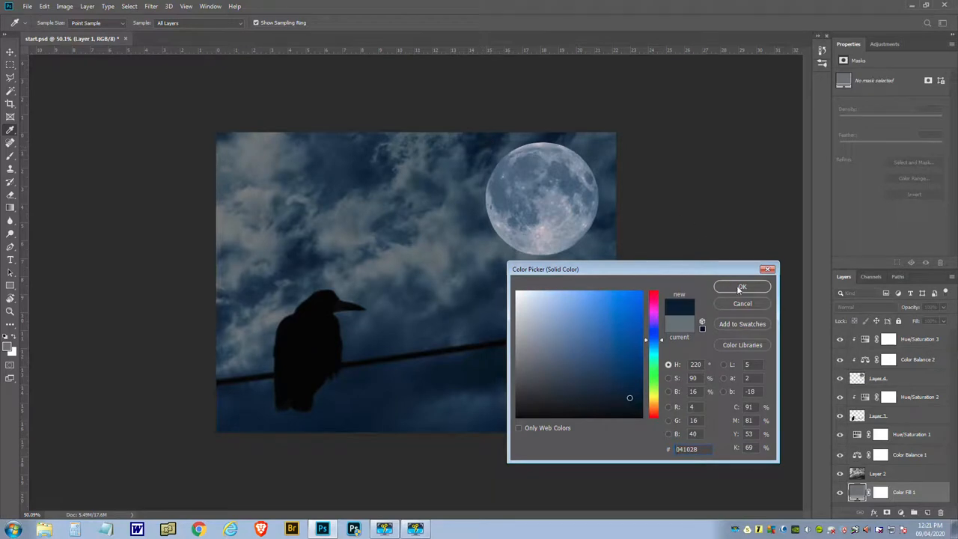
click(741, 286)
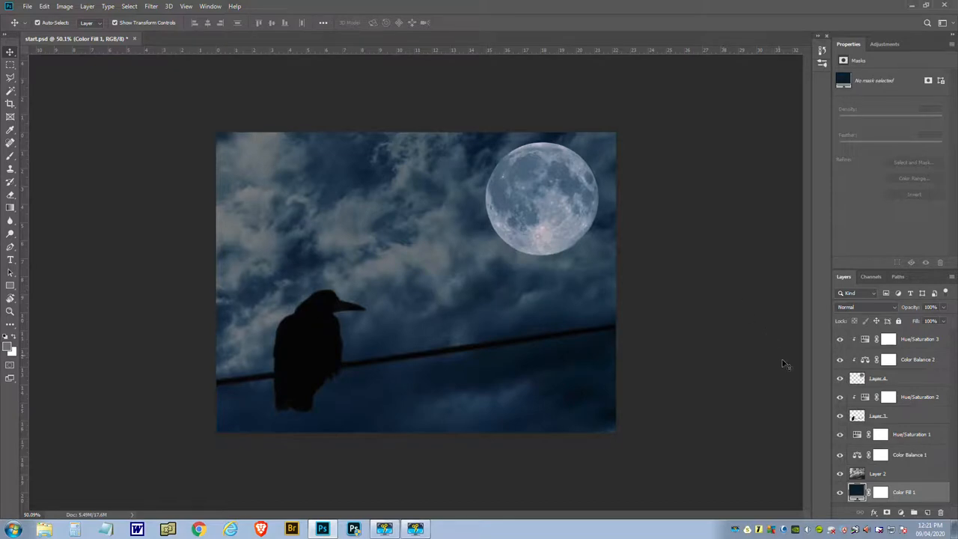
mouse_move(782, 364)
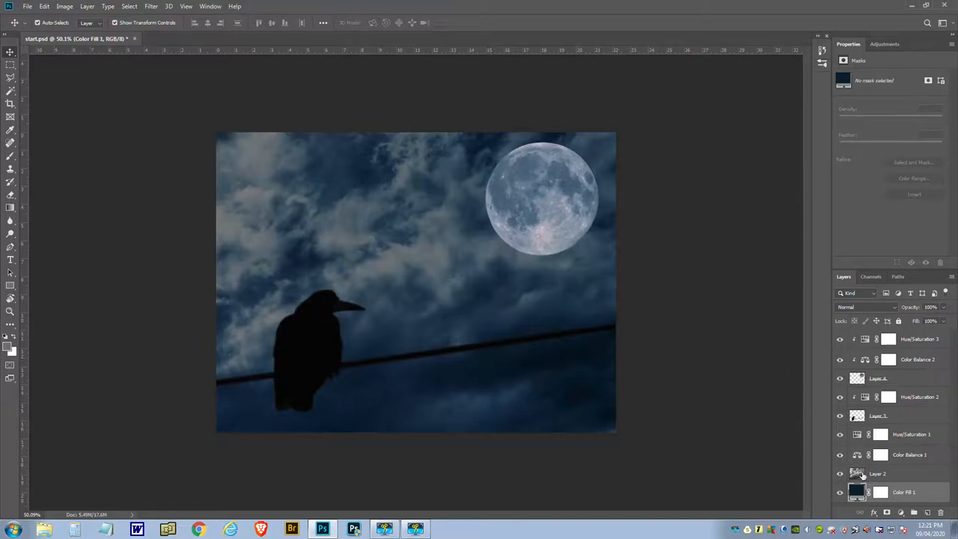
Add a layer mask to the clouds layer (Layer 2) and switch to the brush.
click(879, 472)
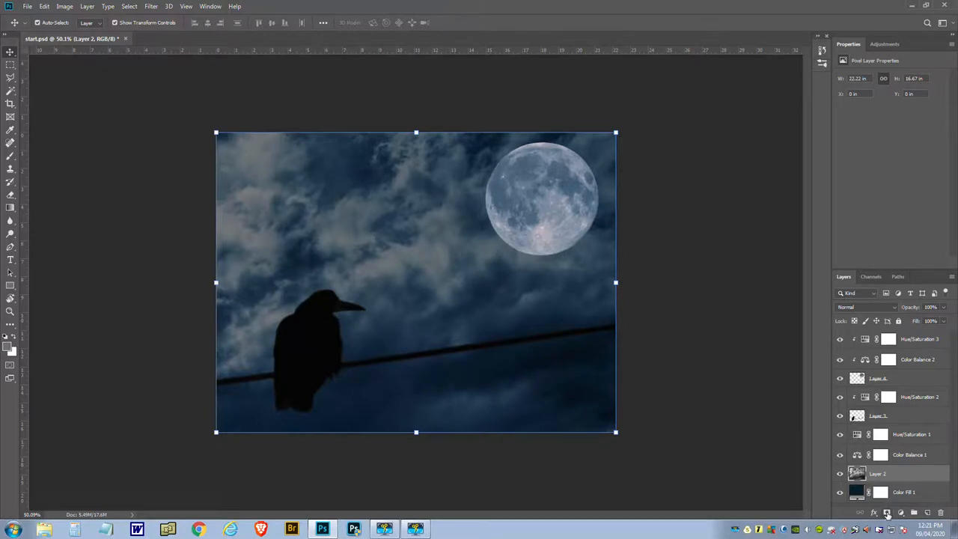
mouse_move(884, 519)
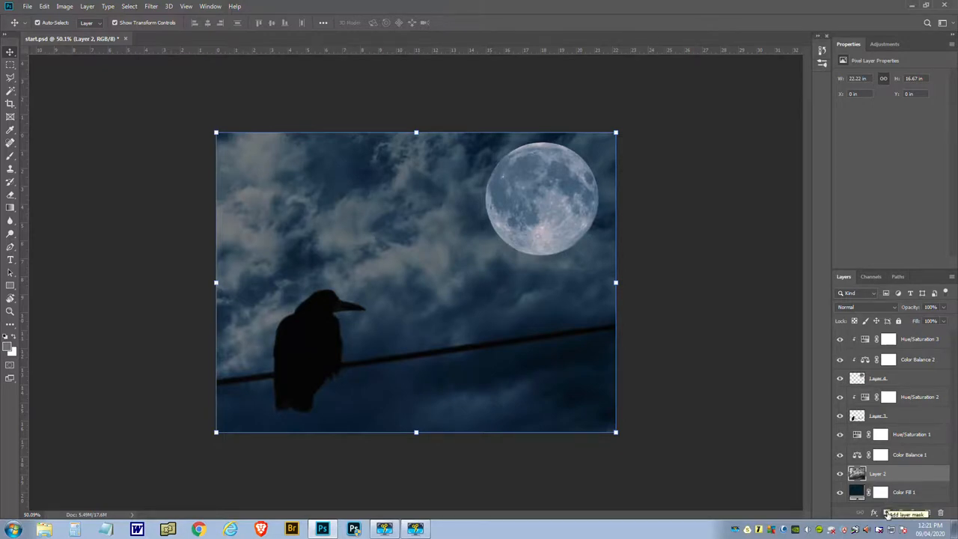
click(887, 512)
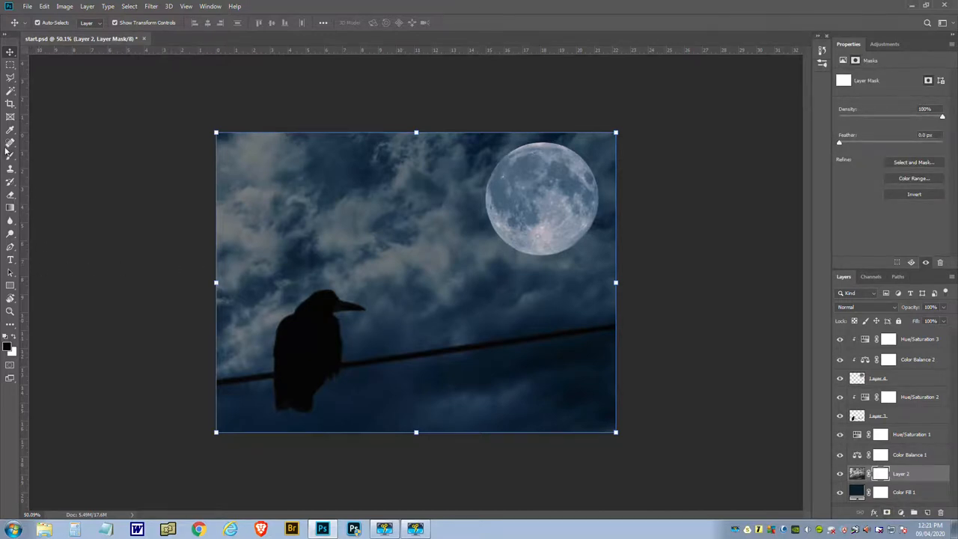
click(10, 149)
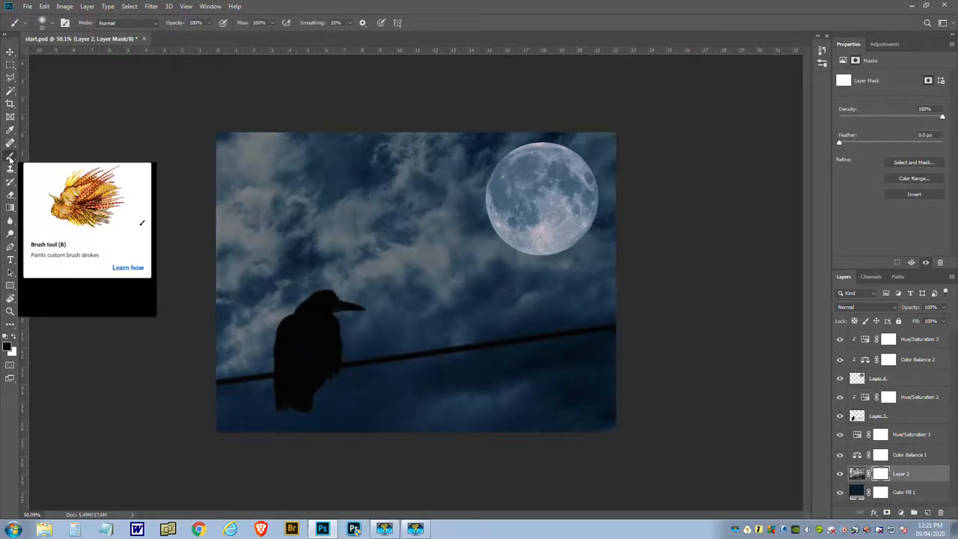
mouse_move(144, 165)
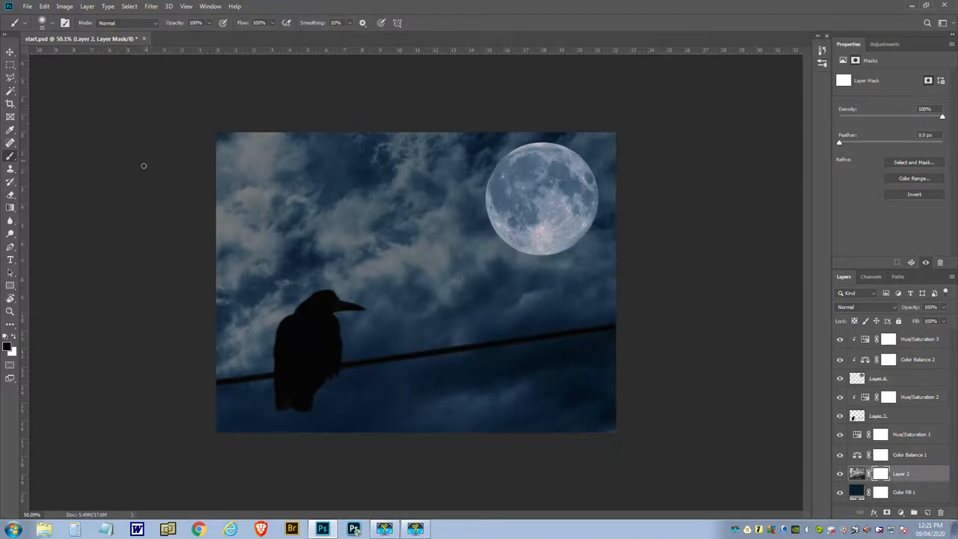
mouse_move(153, 174)
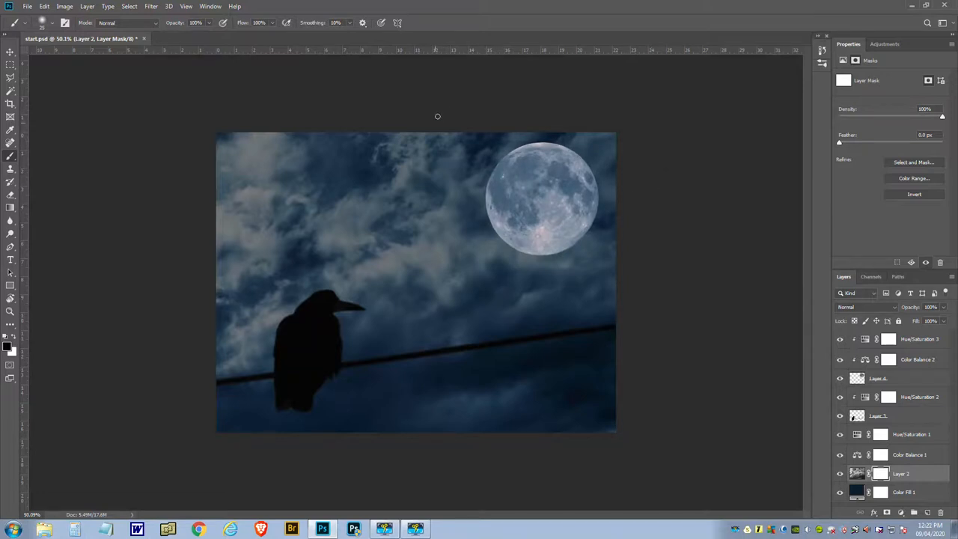
mouse_move(450, 193)
text(23)
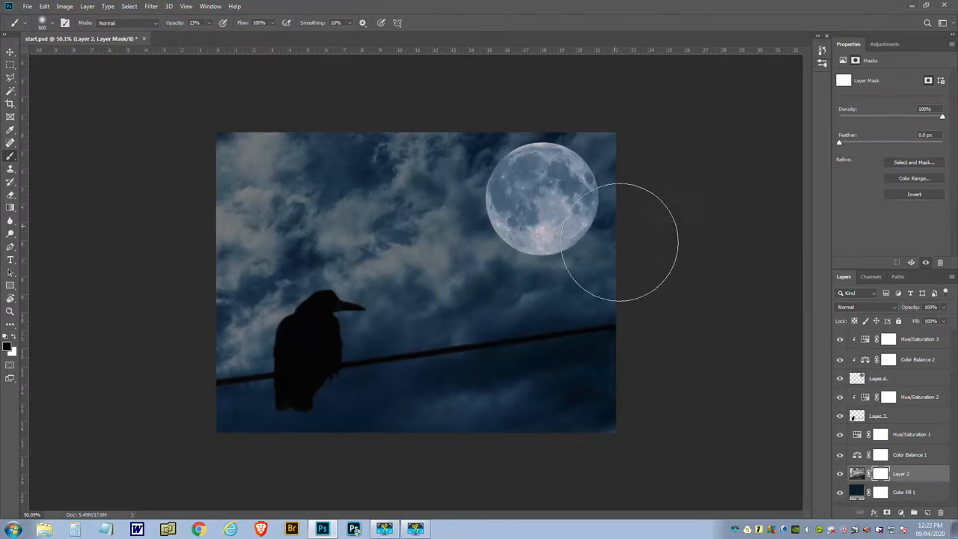
Paint black at 23% opacity around the moon to thin the surrounding clouds.
drag(617, 240, 588, 180)
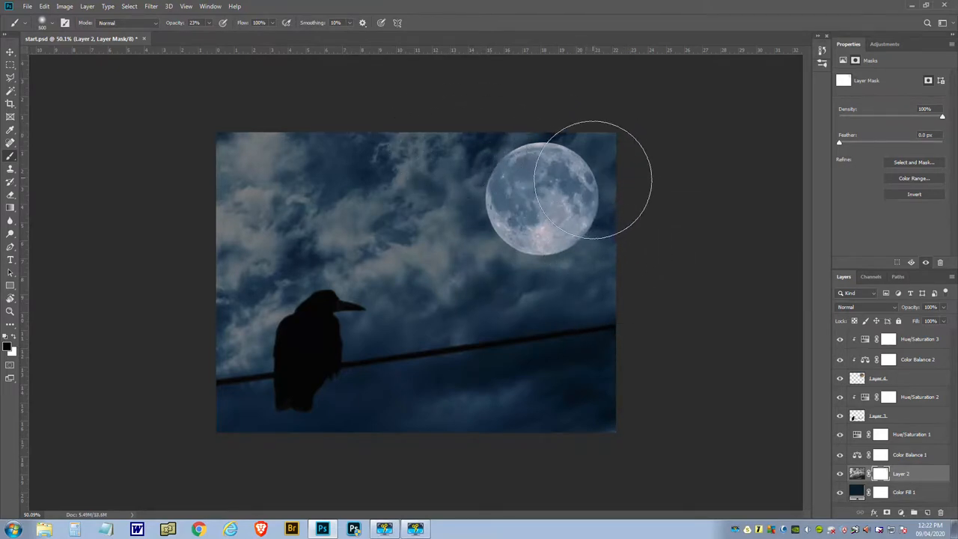
drag(591, 183, 580, 232)
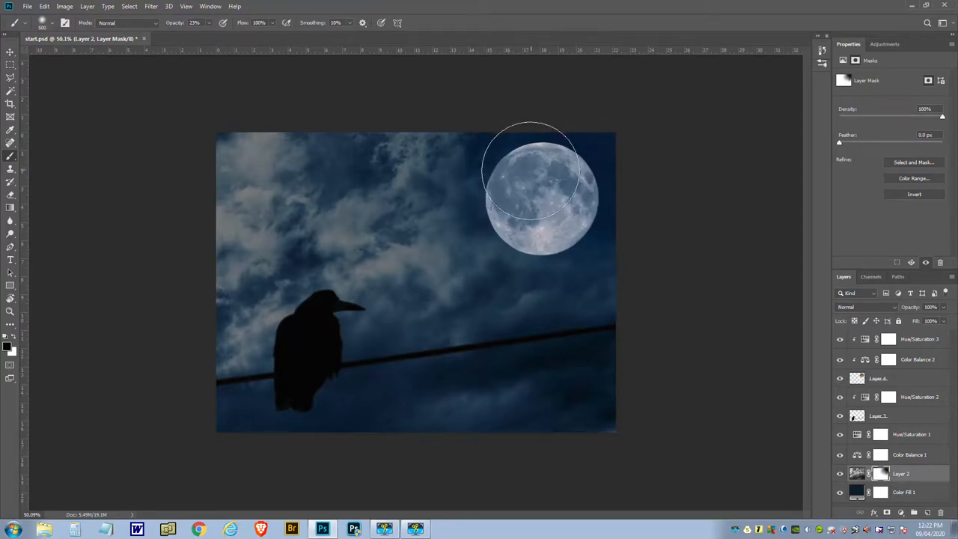
drag(531, 172, 499, 171)
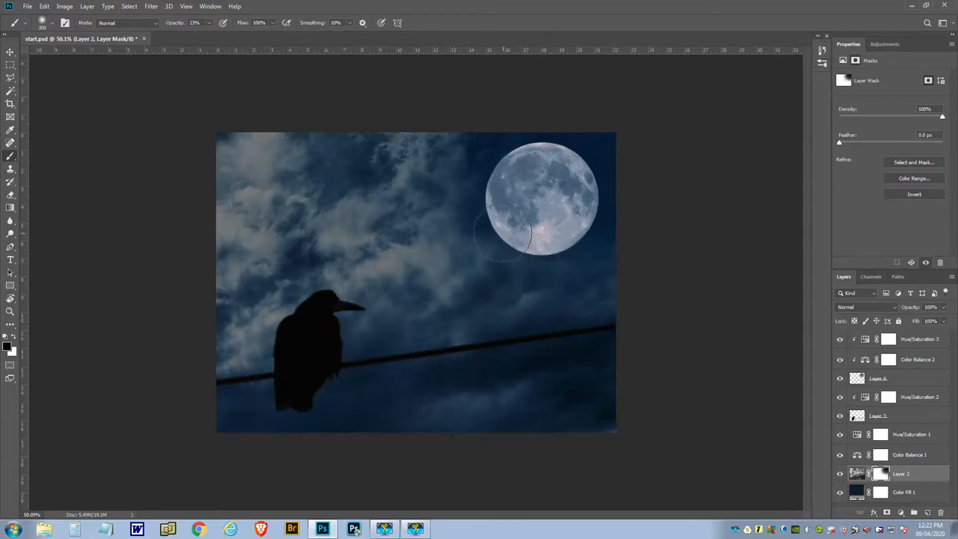
drag(505, 228, 569, 243)
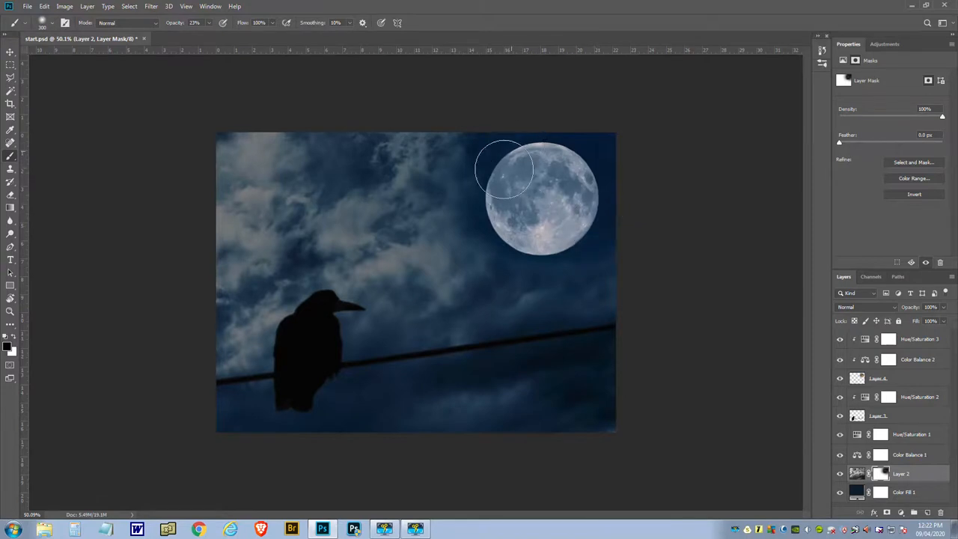
drag(504, 168, 490, 135)
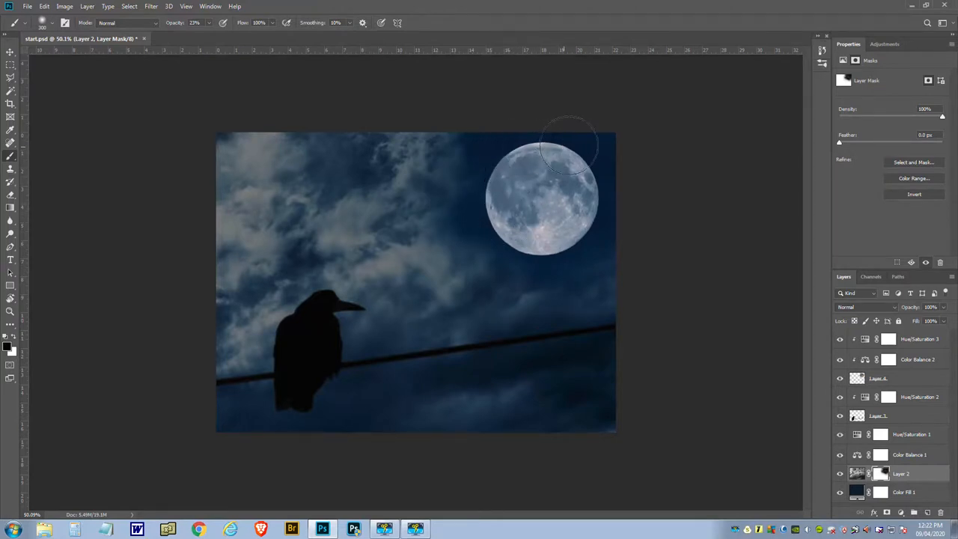
drag(568, 146, 531, 228)
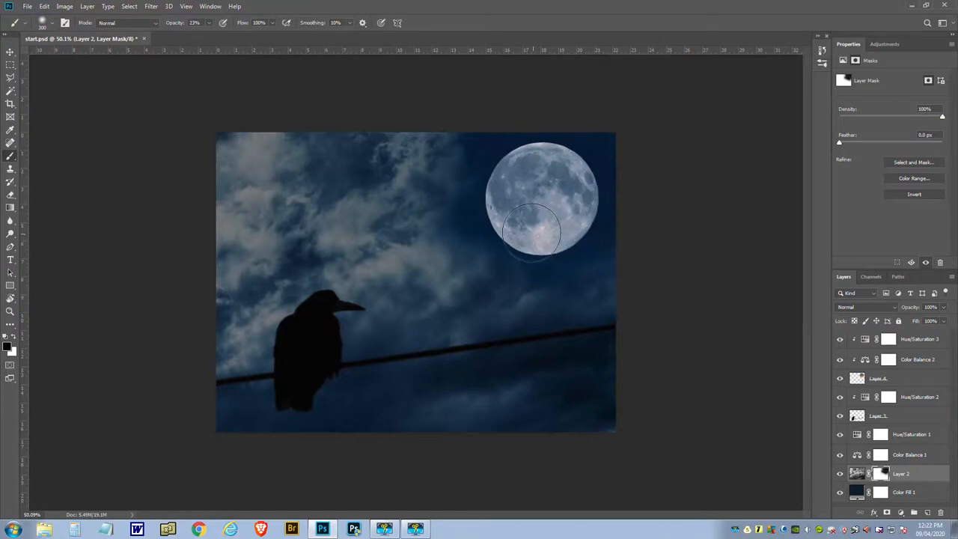
drag(531, 228, 655, 314)
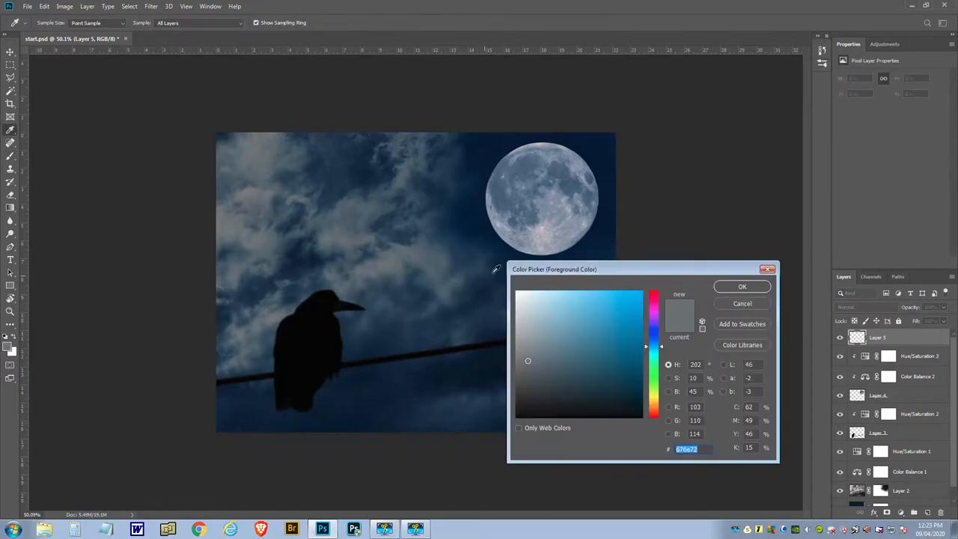
mouse_move(425, 238)
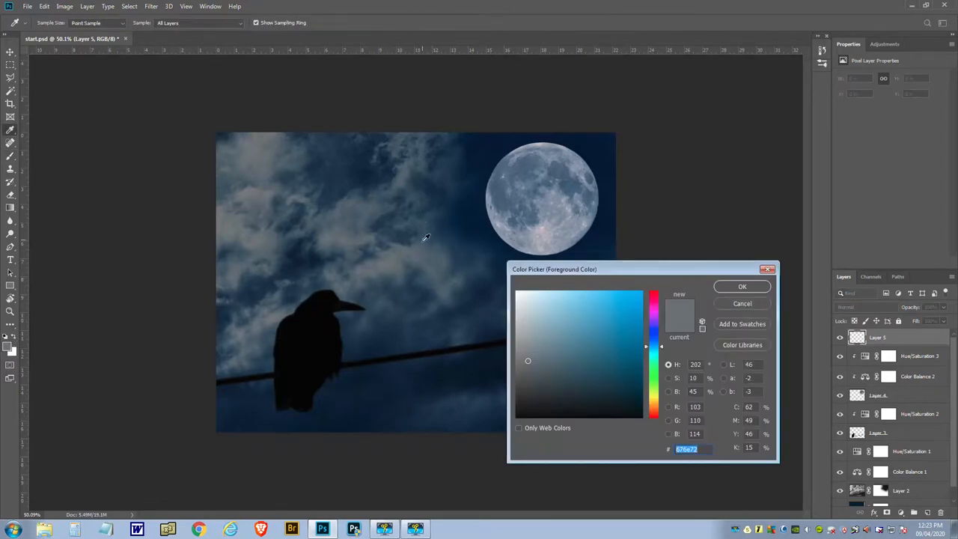
mouse_move(397, 258)
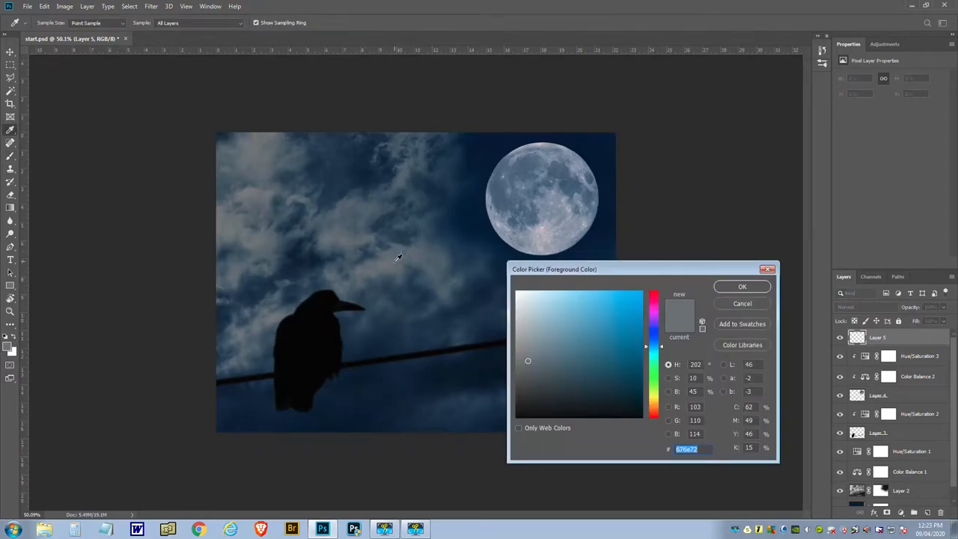
mouse_move(393, 257)
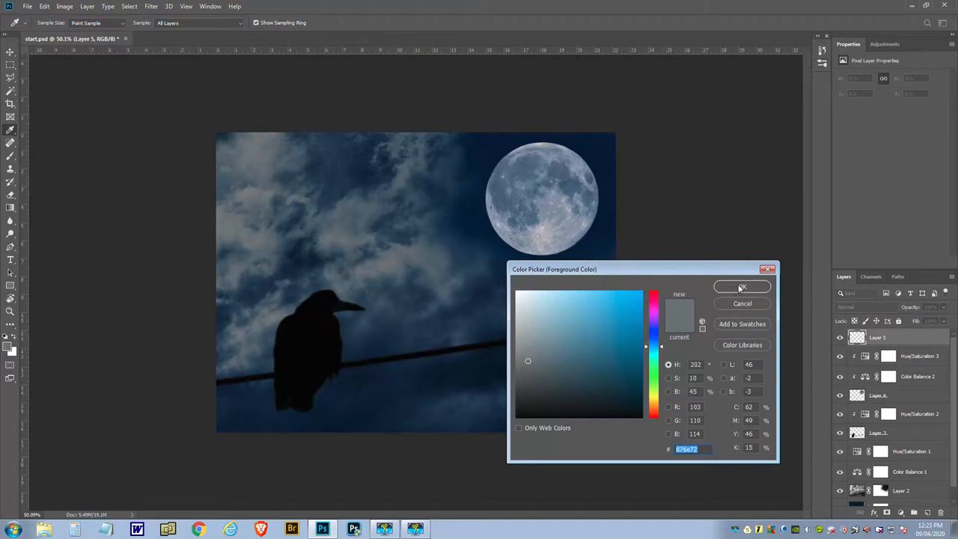
Pick a pale paint colour and set brush opacity to 100% for the crow's eye.
click(741, 287)
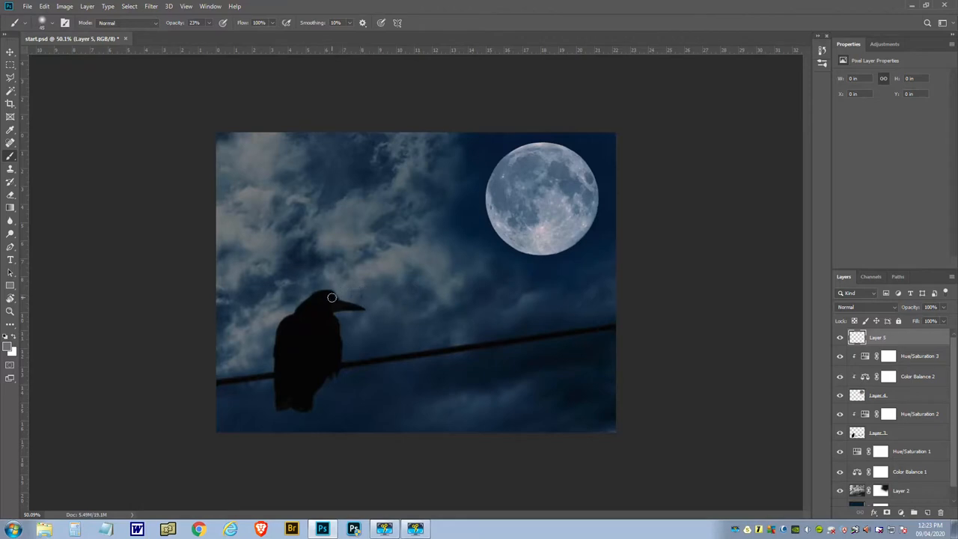
mouse_move(330, 296)
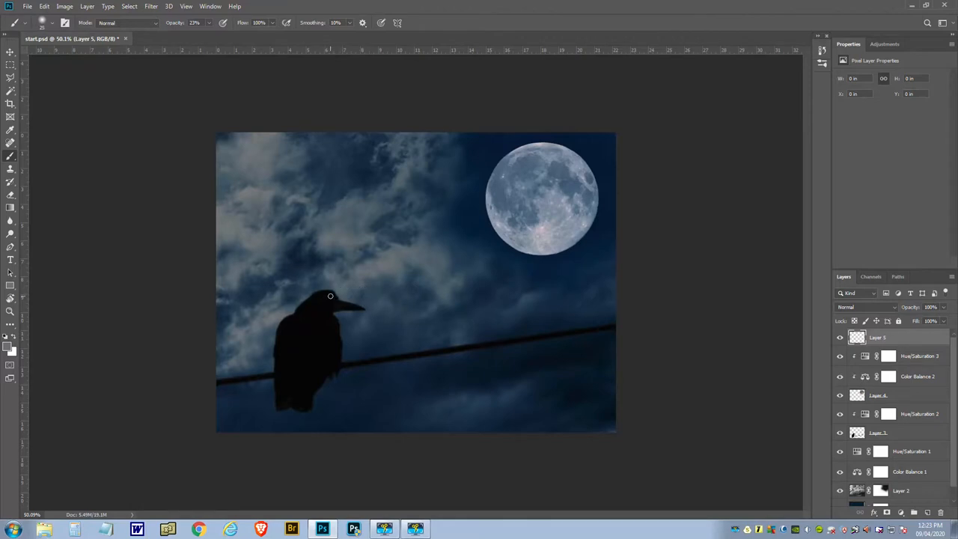
mouse_move(330, 297)
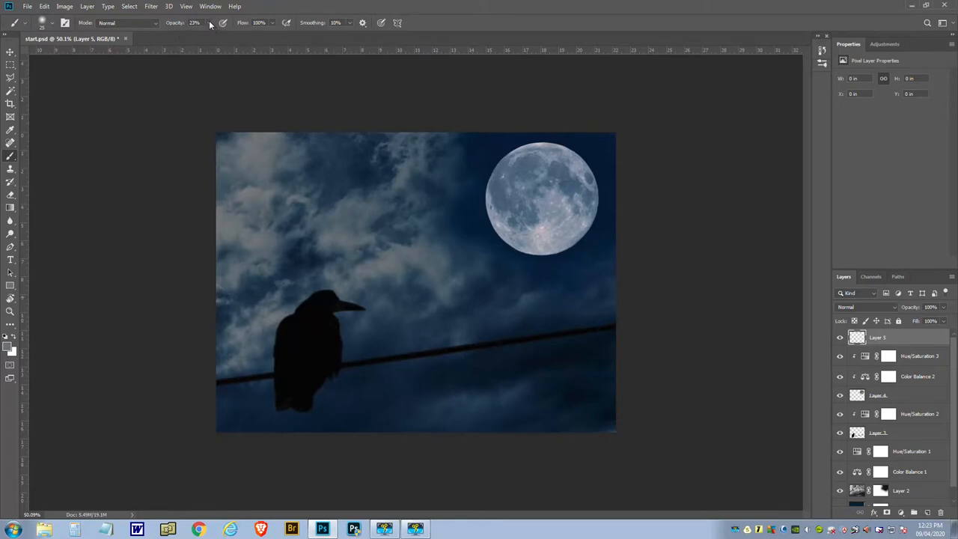
click(213, 25)
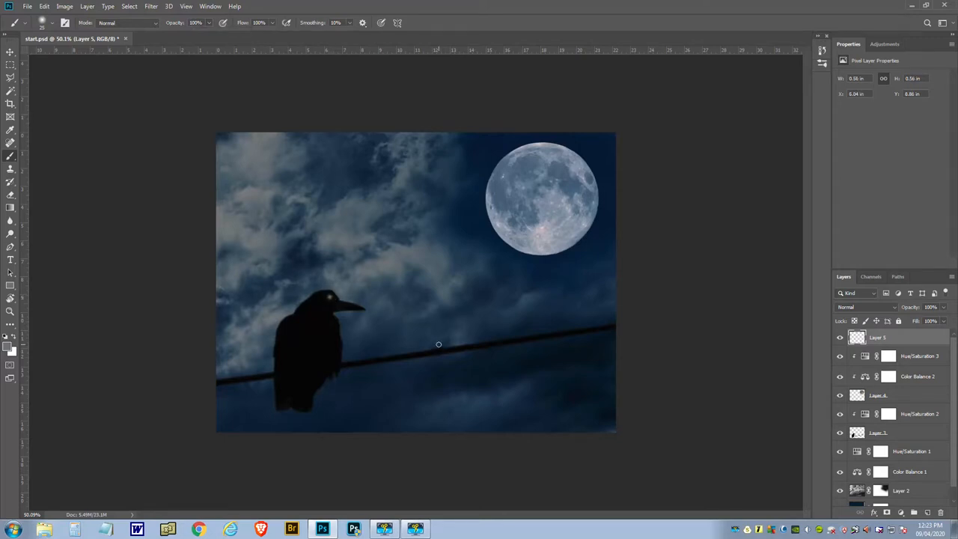
mouse_move(432, 325)
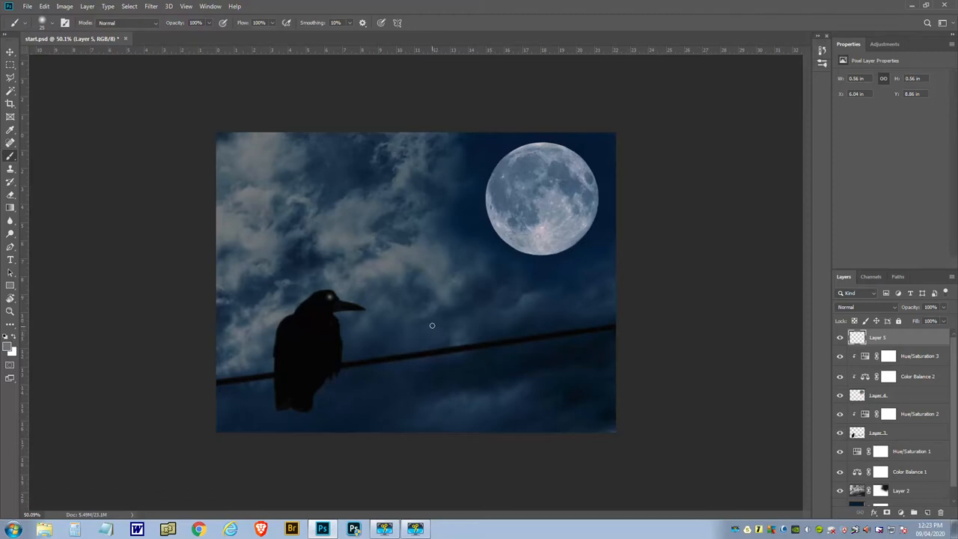
mouse_move(433, 319)
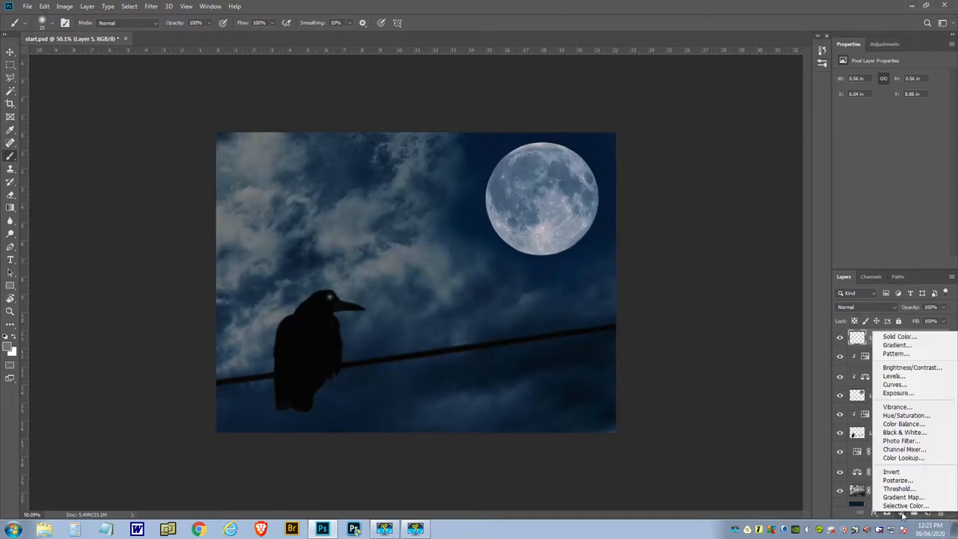
mouse_move(894, 375)
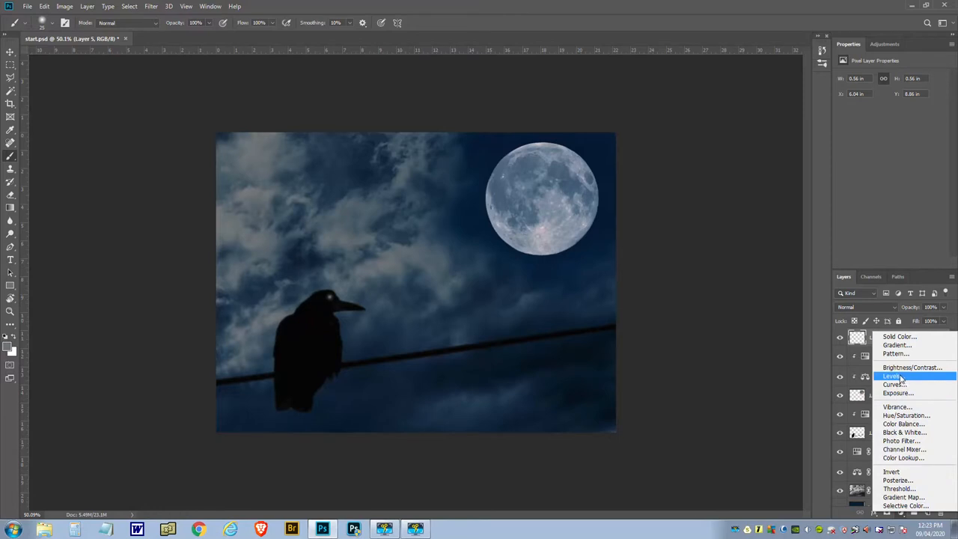
Add a Levels adjustment on top with the white input slider at about 196.
click(896, 374)
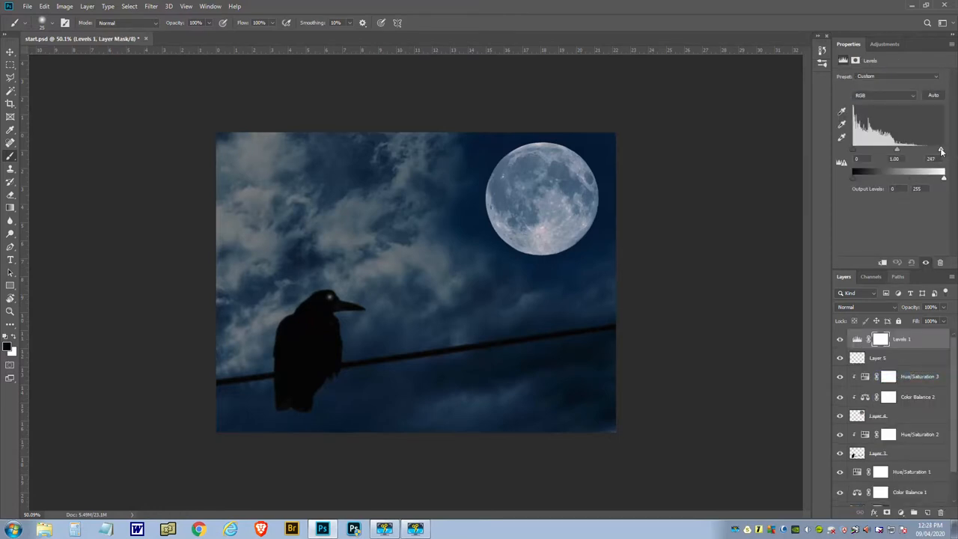
drag(940, 153, 928, 153)
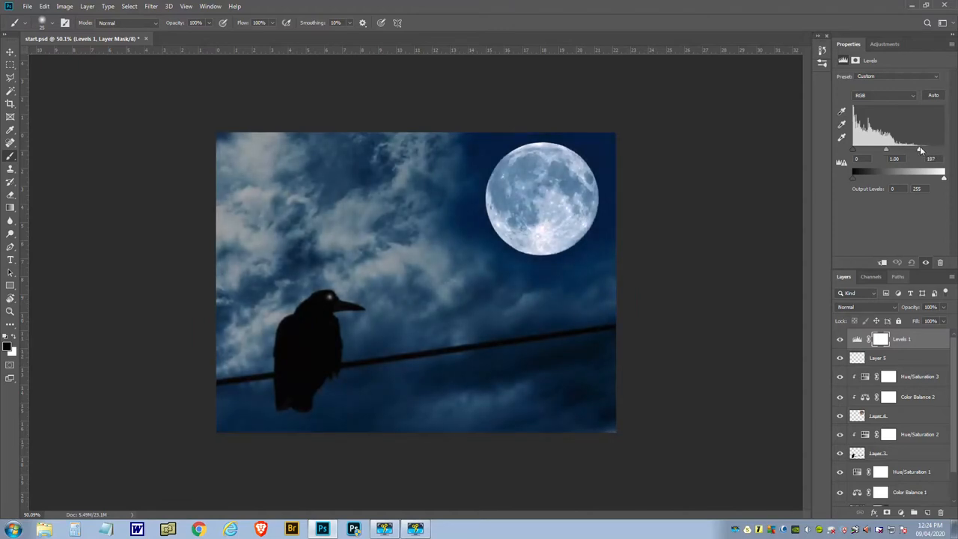
drag(931, 149, 923, 149)
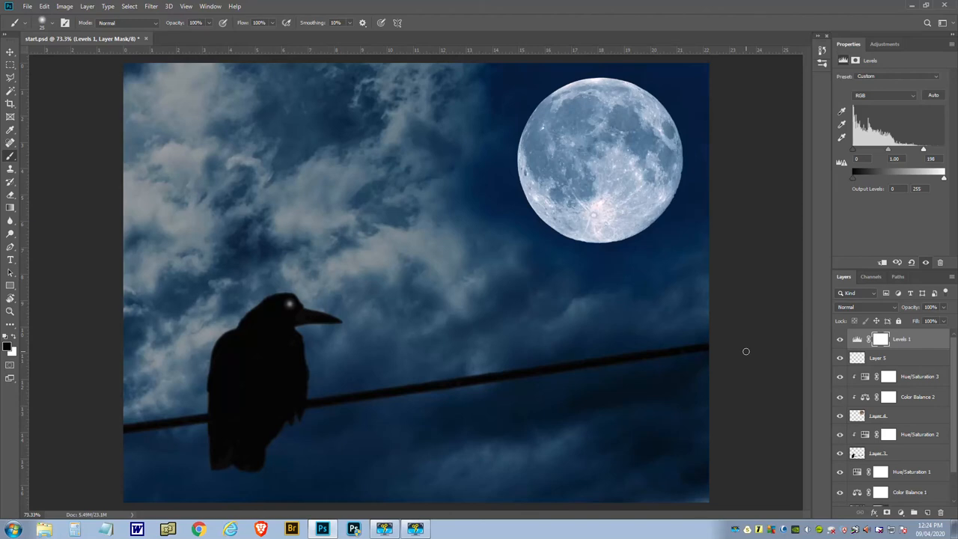
mouse_move(774, 189)
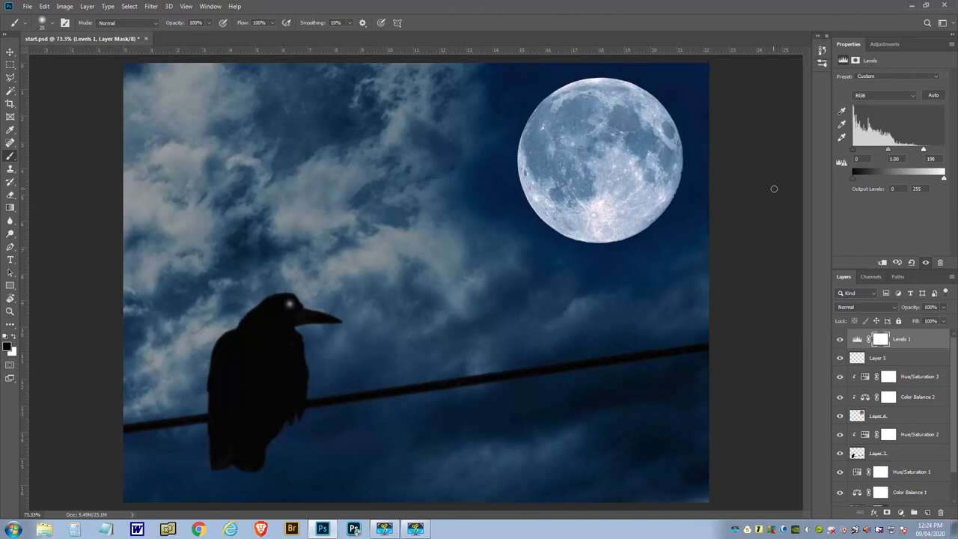